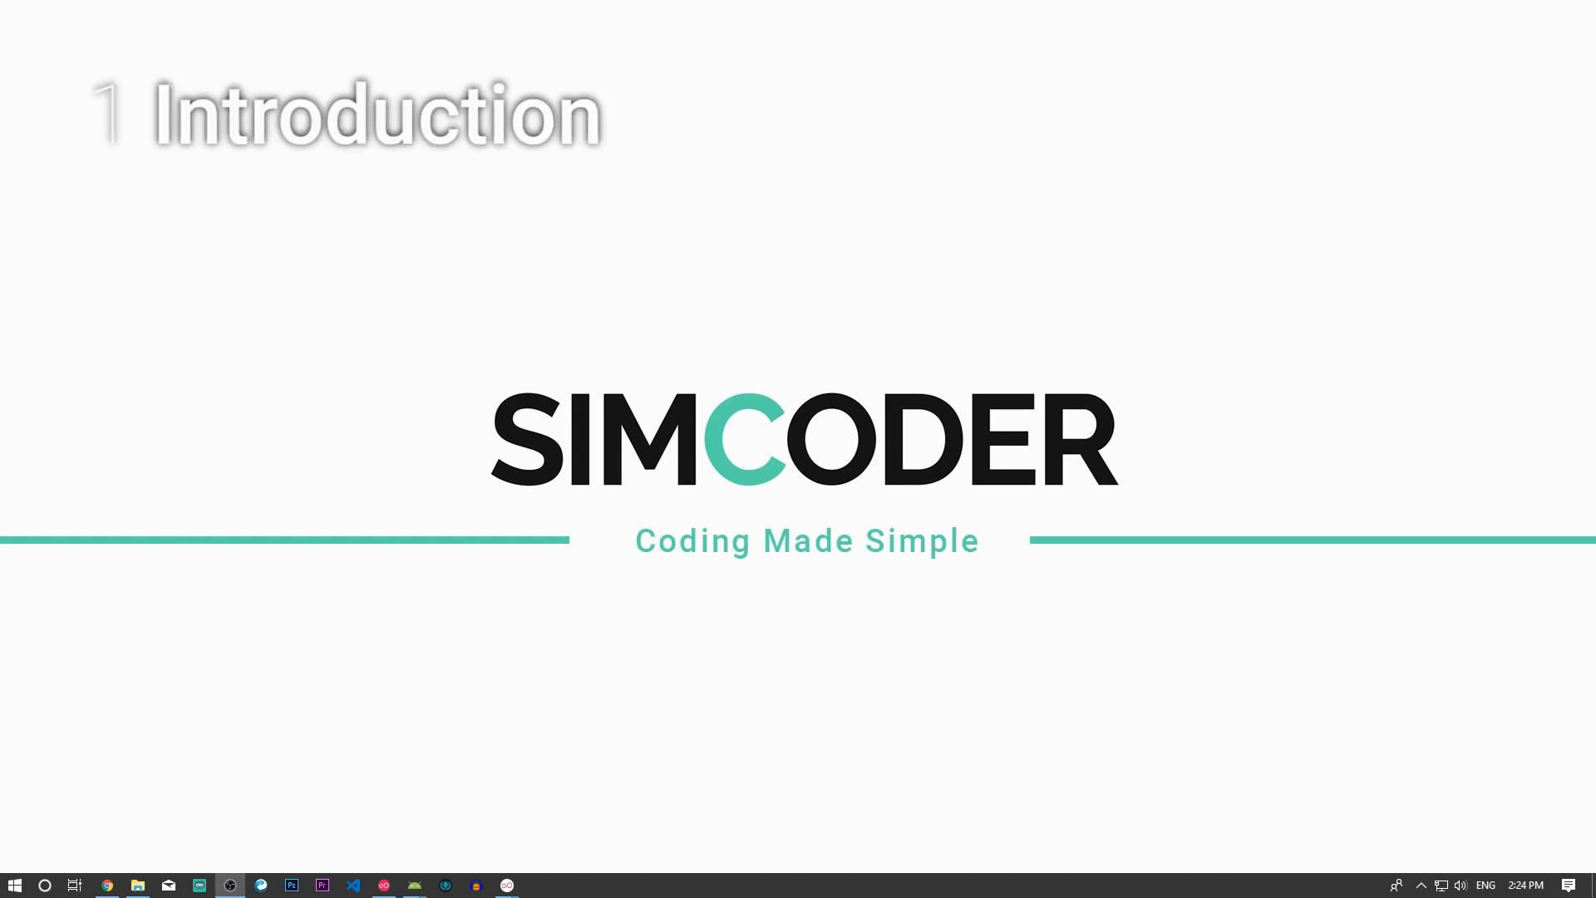
# - Open FindUserActivity.java of the WhatsAppClone project from the project tree
pyautogui.click(507, 884)
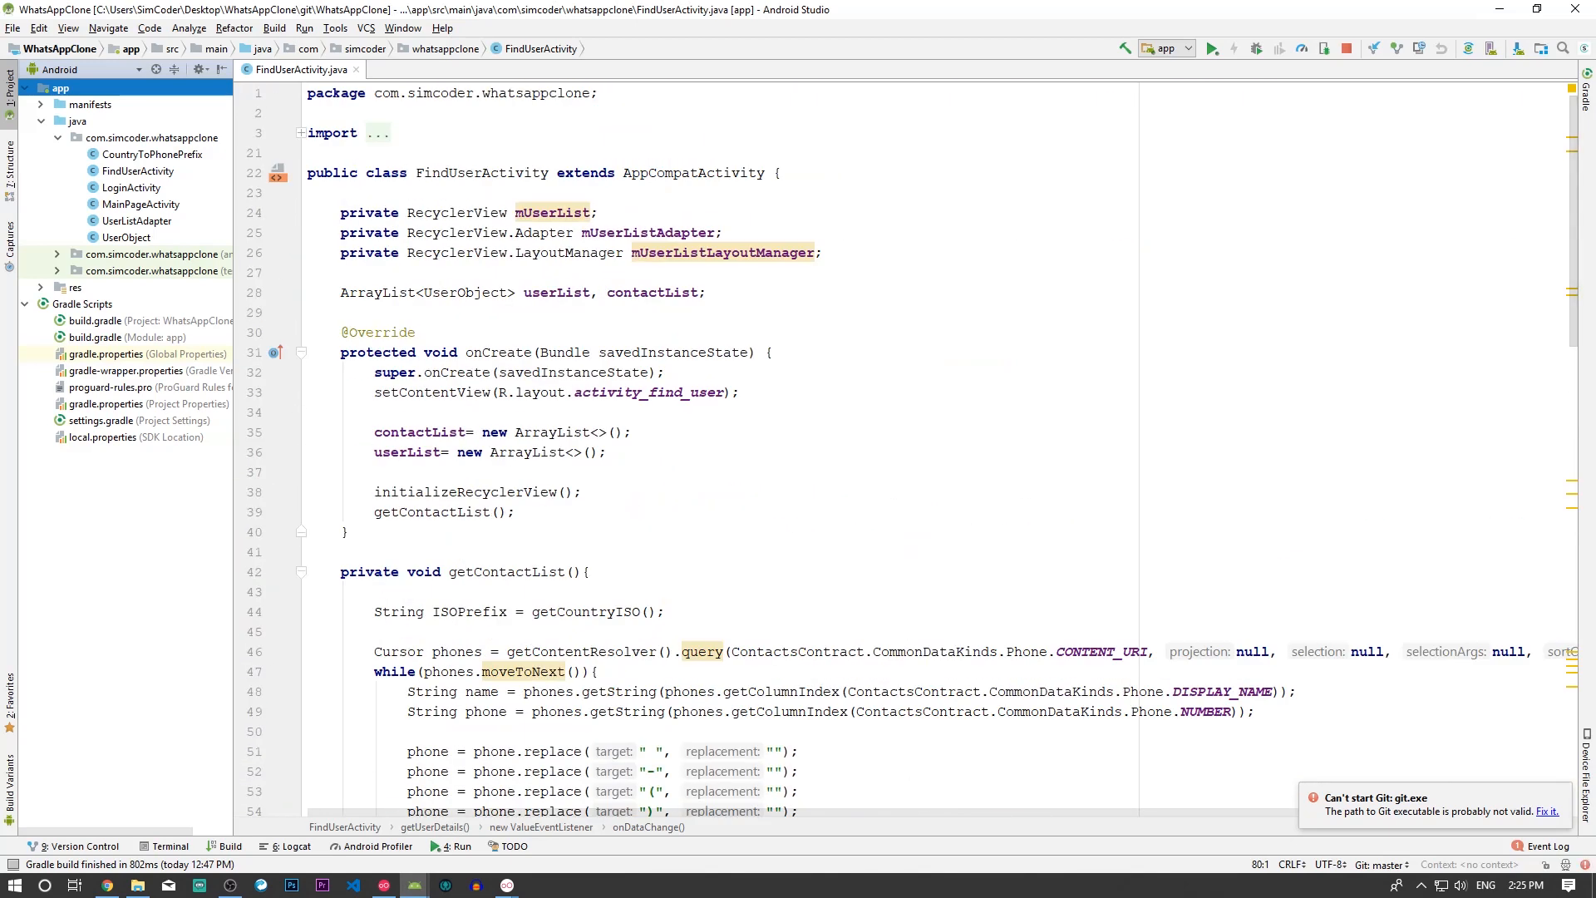
# - Add an empty if (name.equals(phone)) block after mUser is created in onDataChange
pyautogui.scroll(-3)
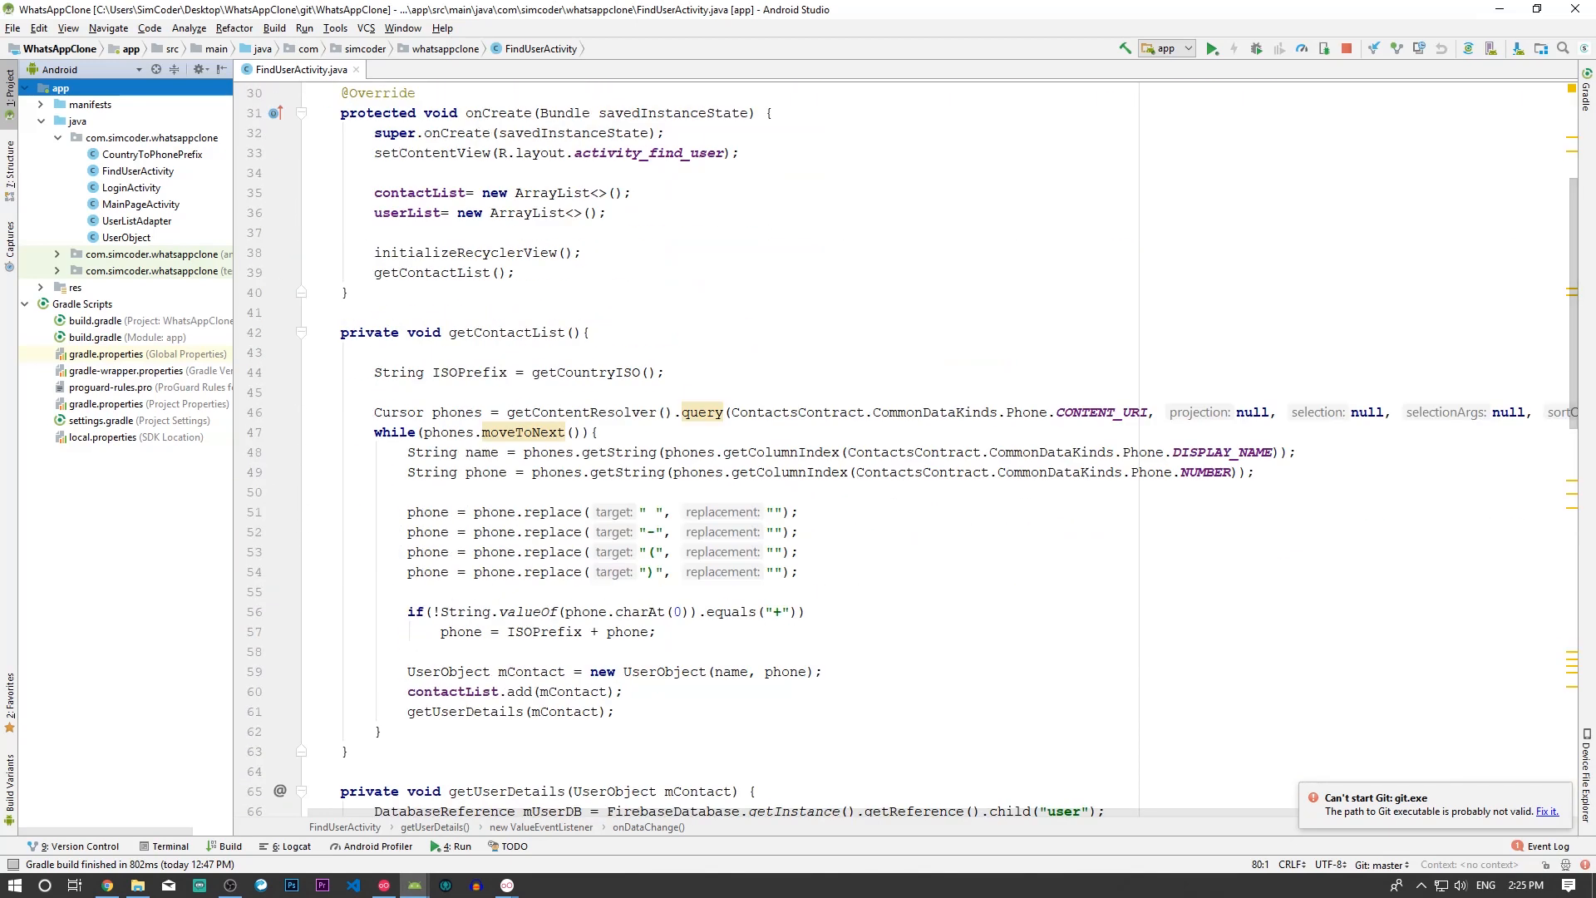
pyautogui.scroll(-3)
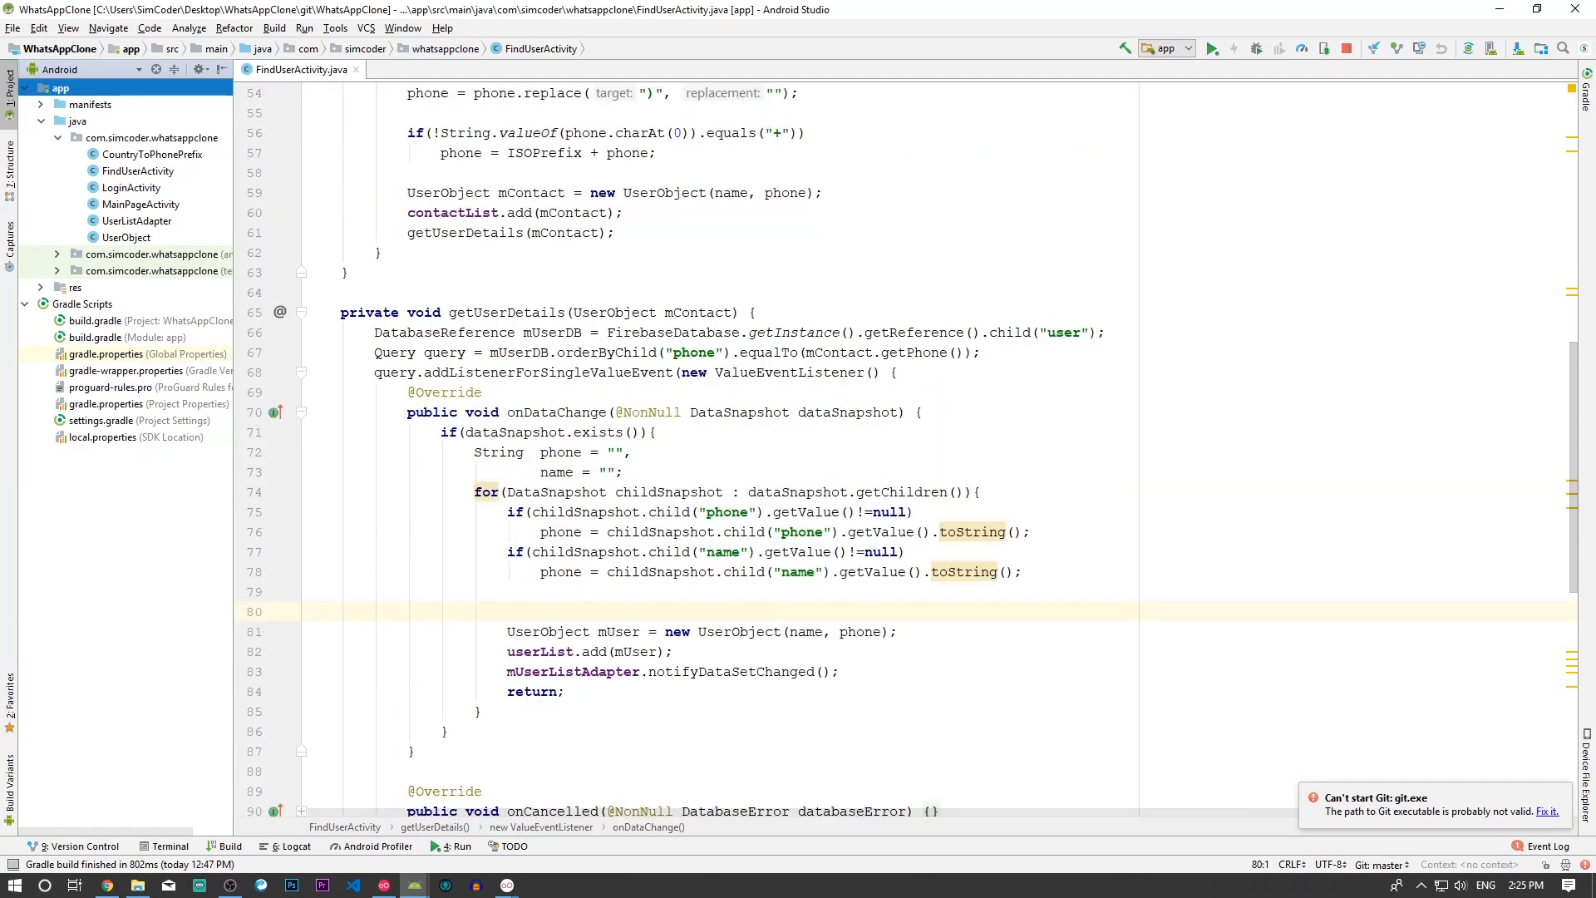
pyautogui.scroll(-3)
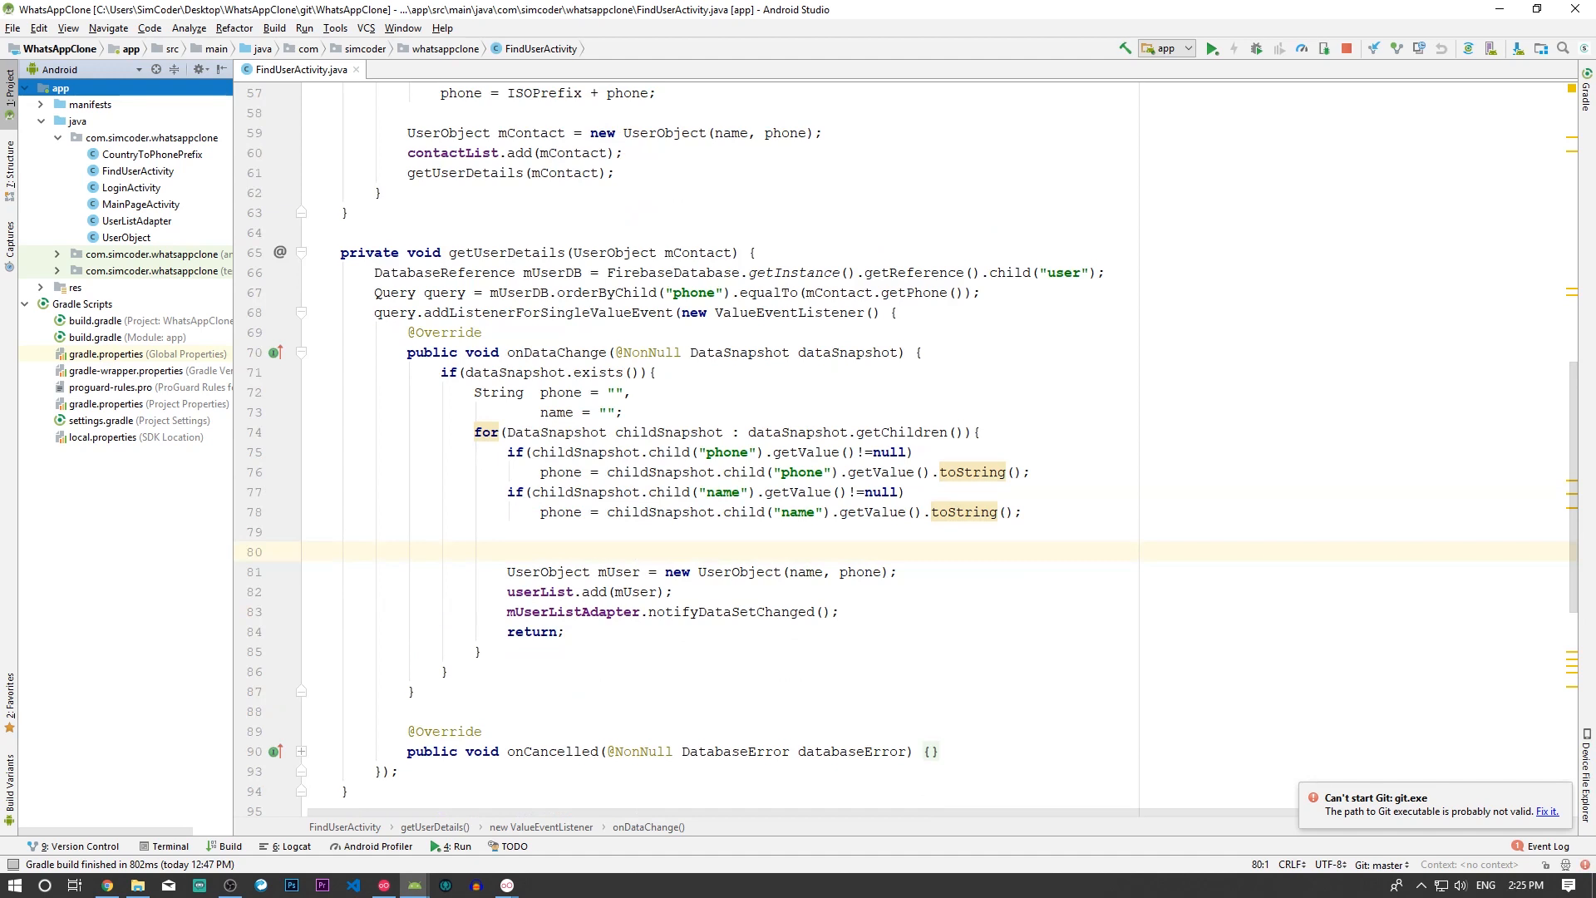
pyautogui.click(308, 552)
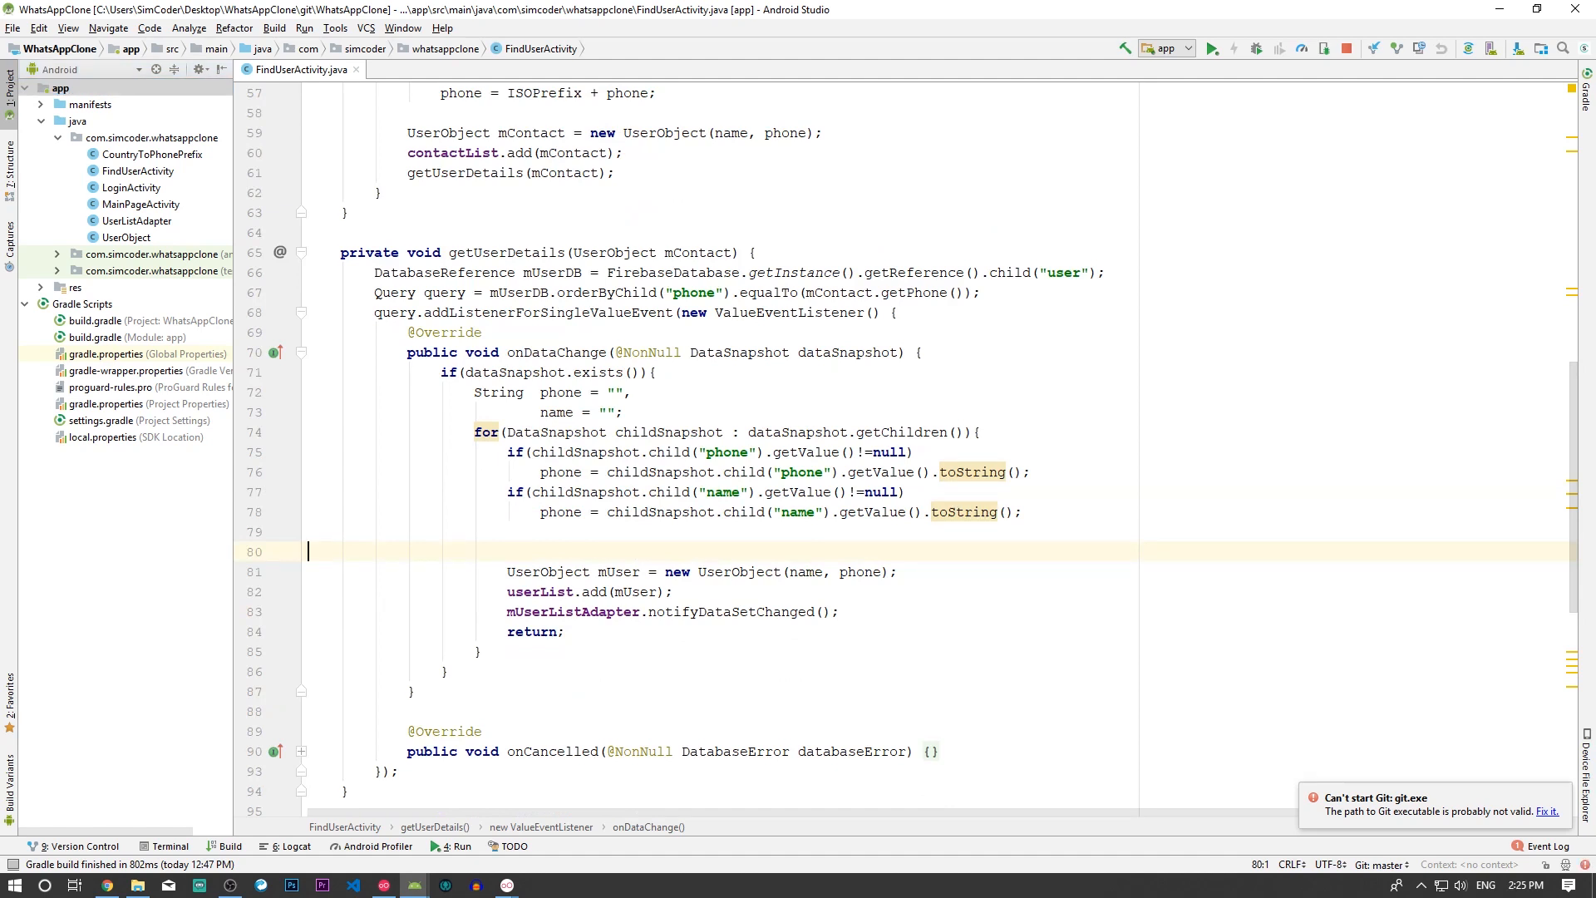
pyautogui.write('if (')
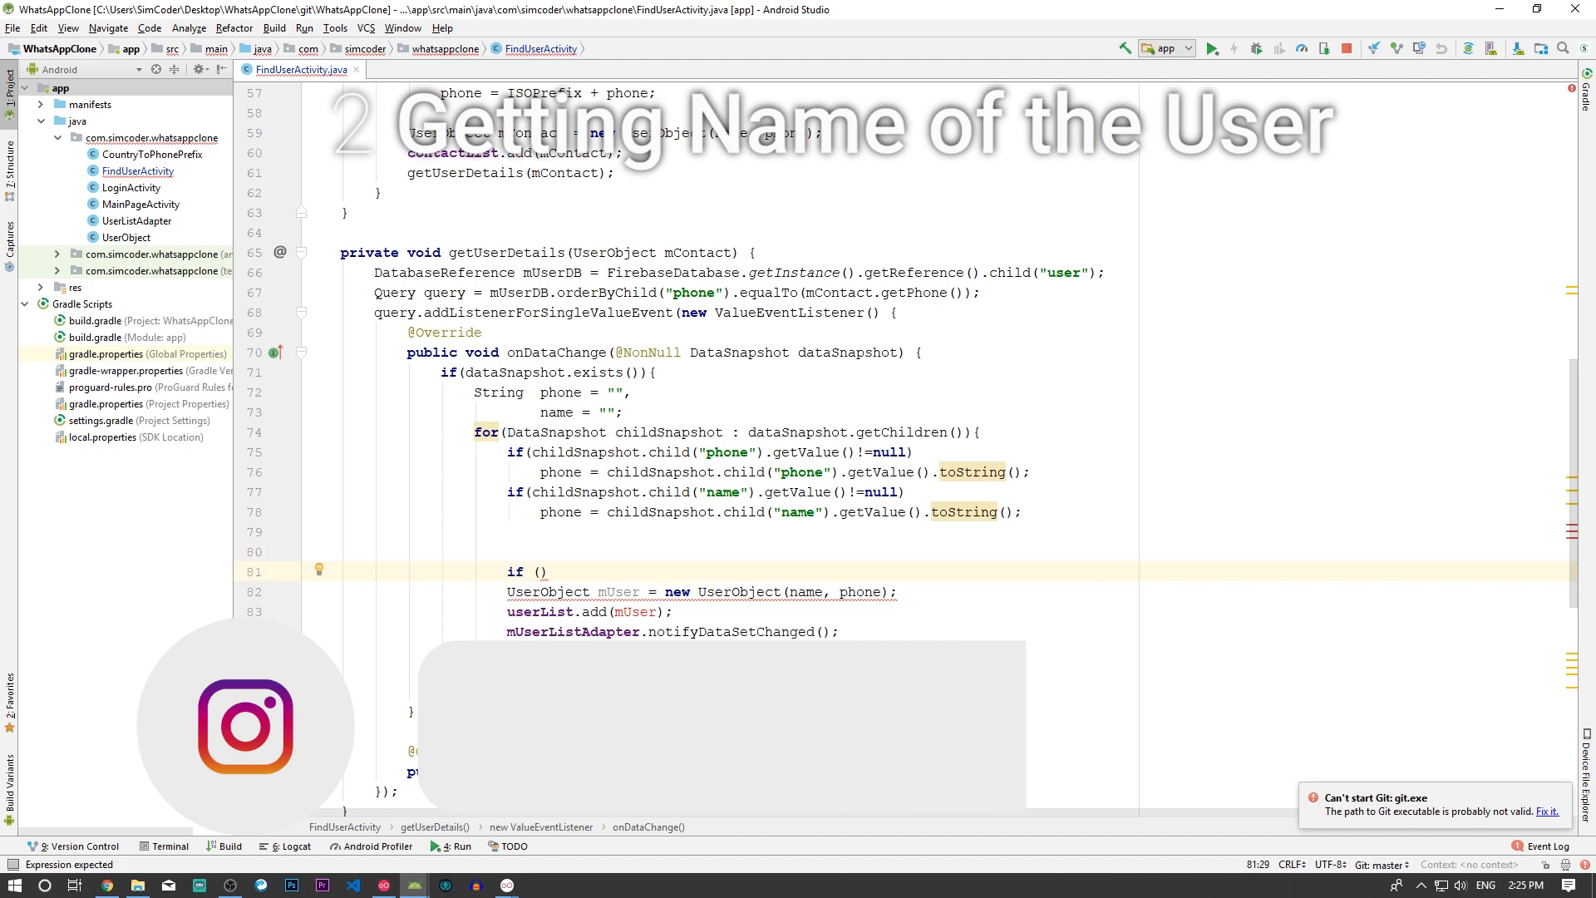
pyautogui.write('name.equals(phone')
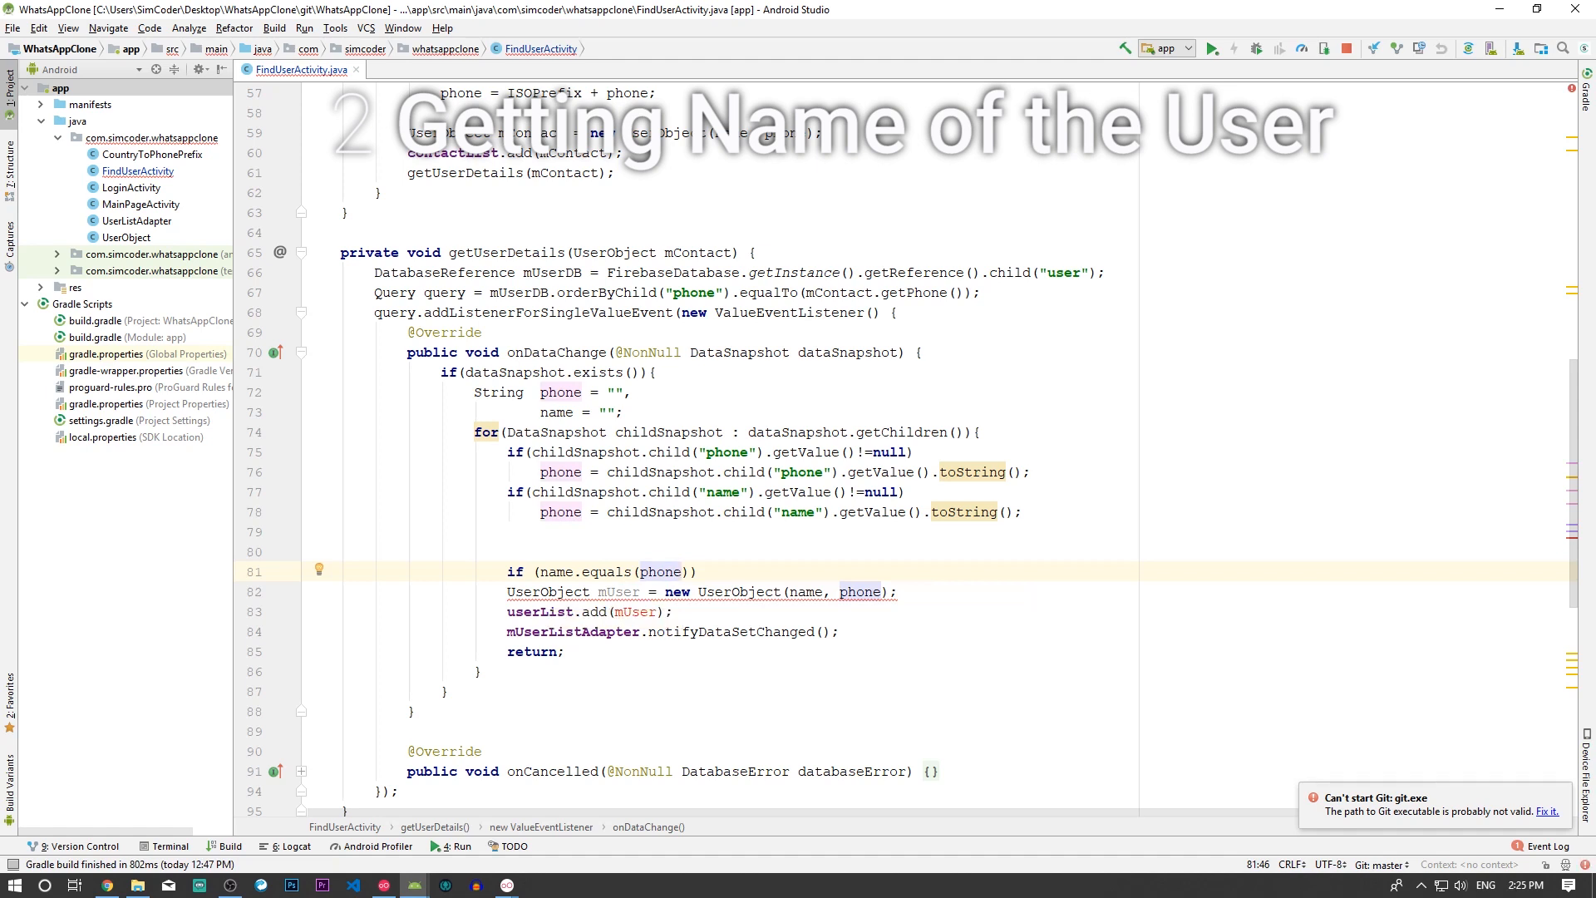
pyautogui.write('{')
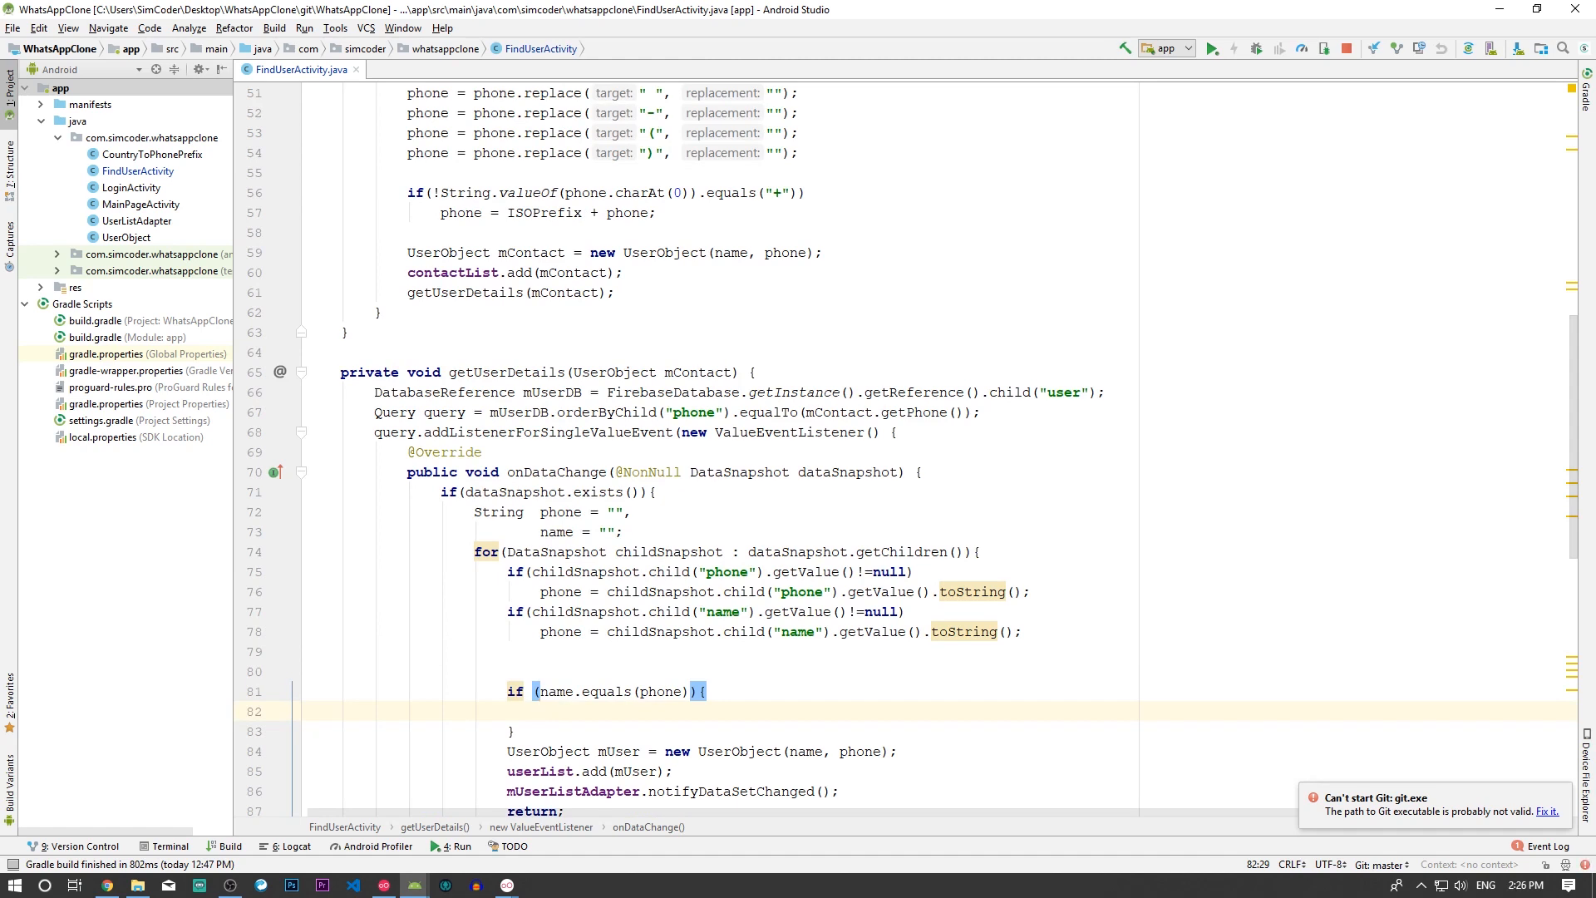
pyautogui.scroll(-3)
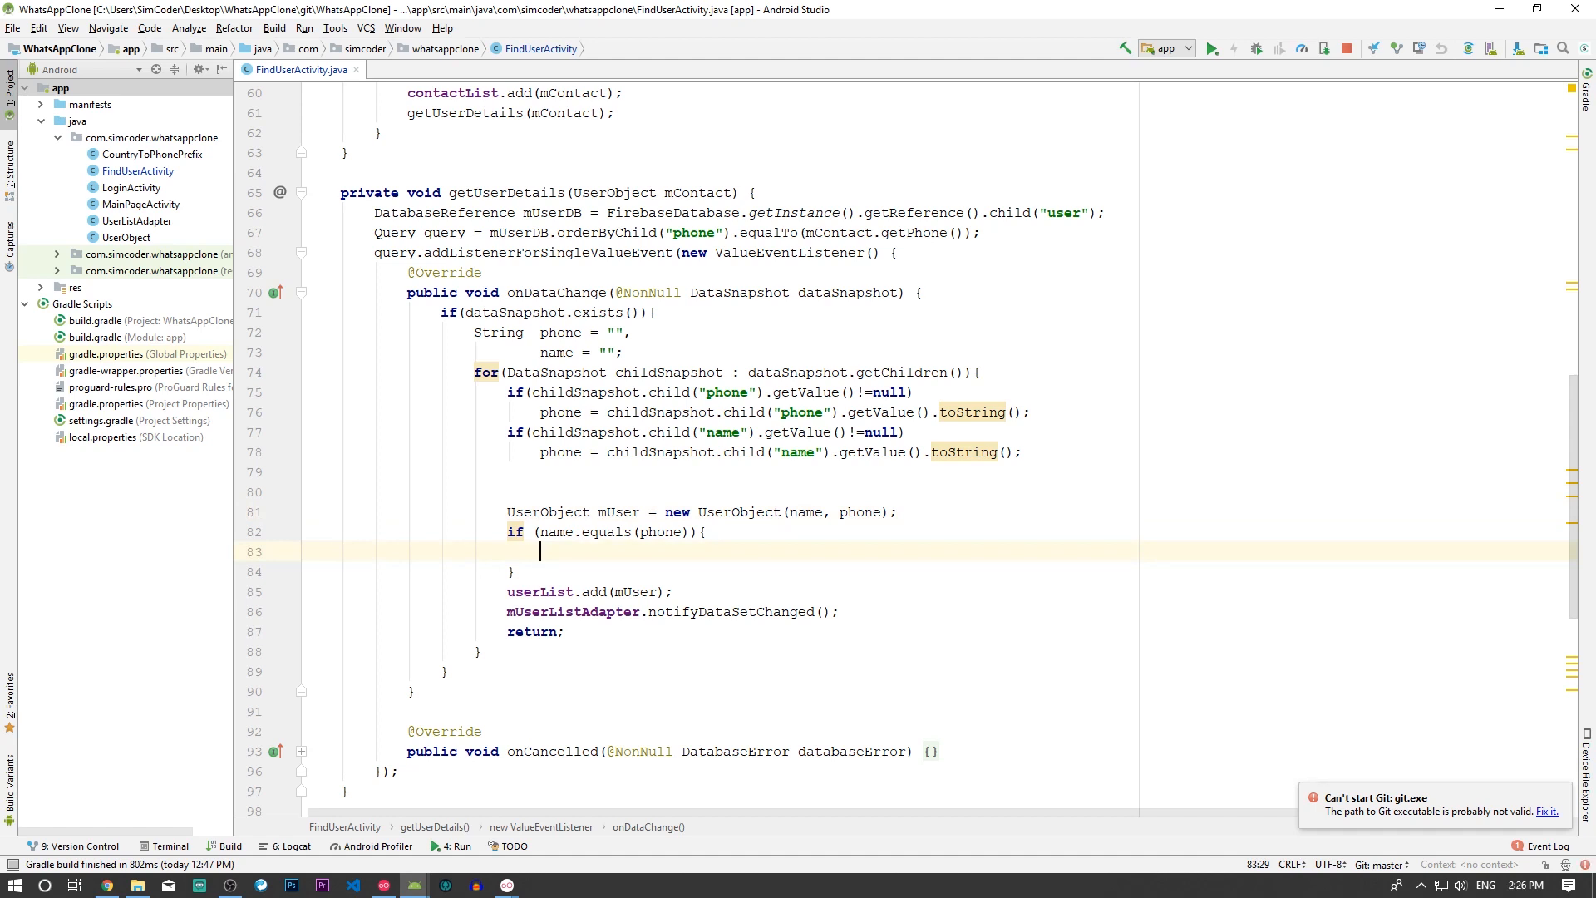
# - Write a for loop over contactList using a mContactIterator UserObject variable
pyautogui.write('for (')
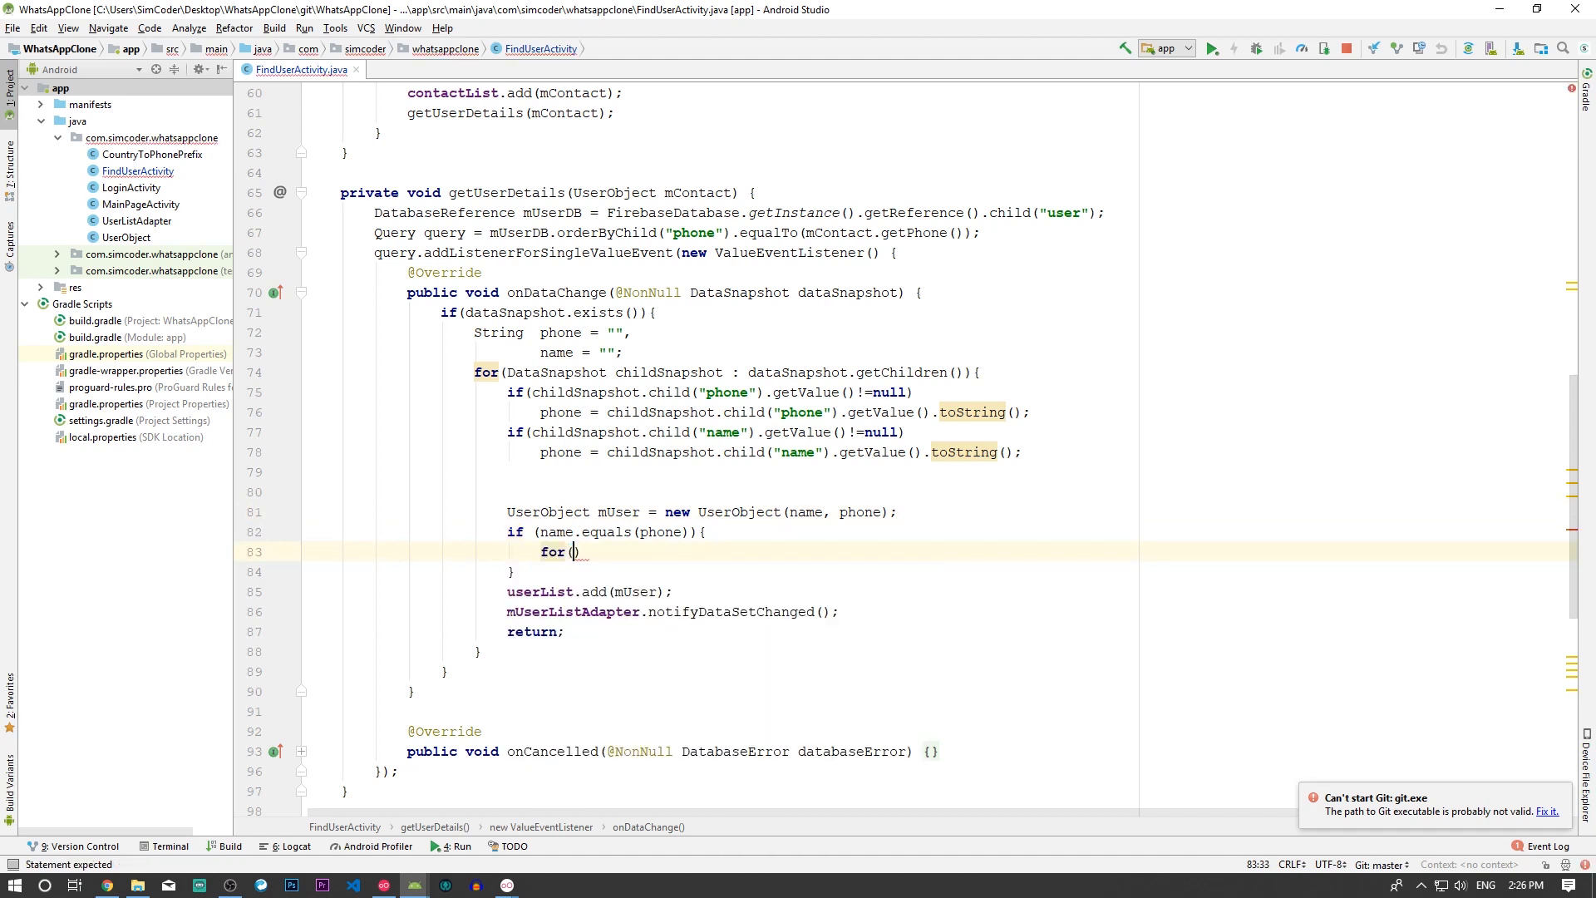
pyautogui.write('UserObject m')
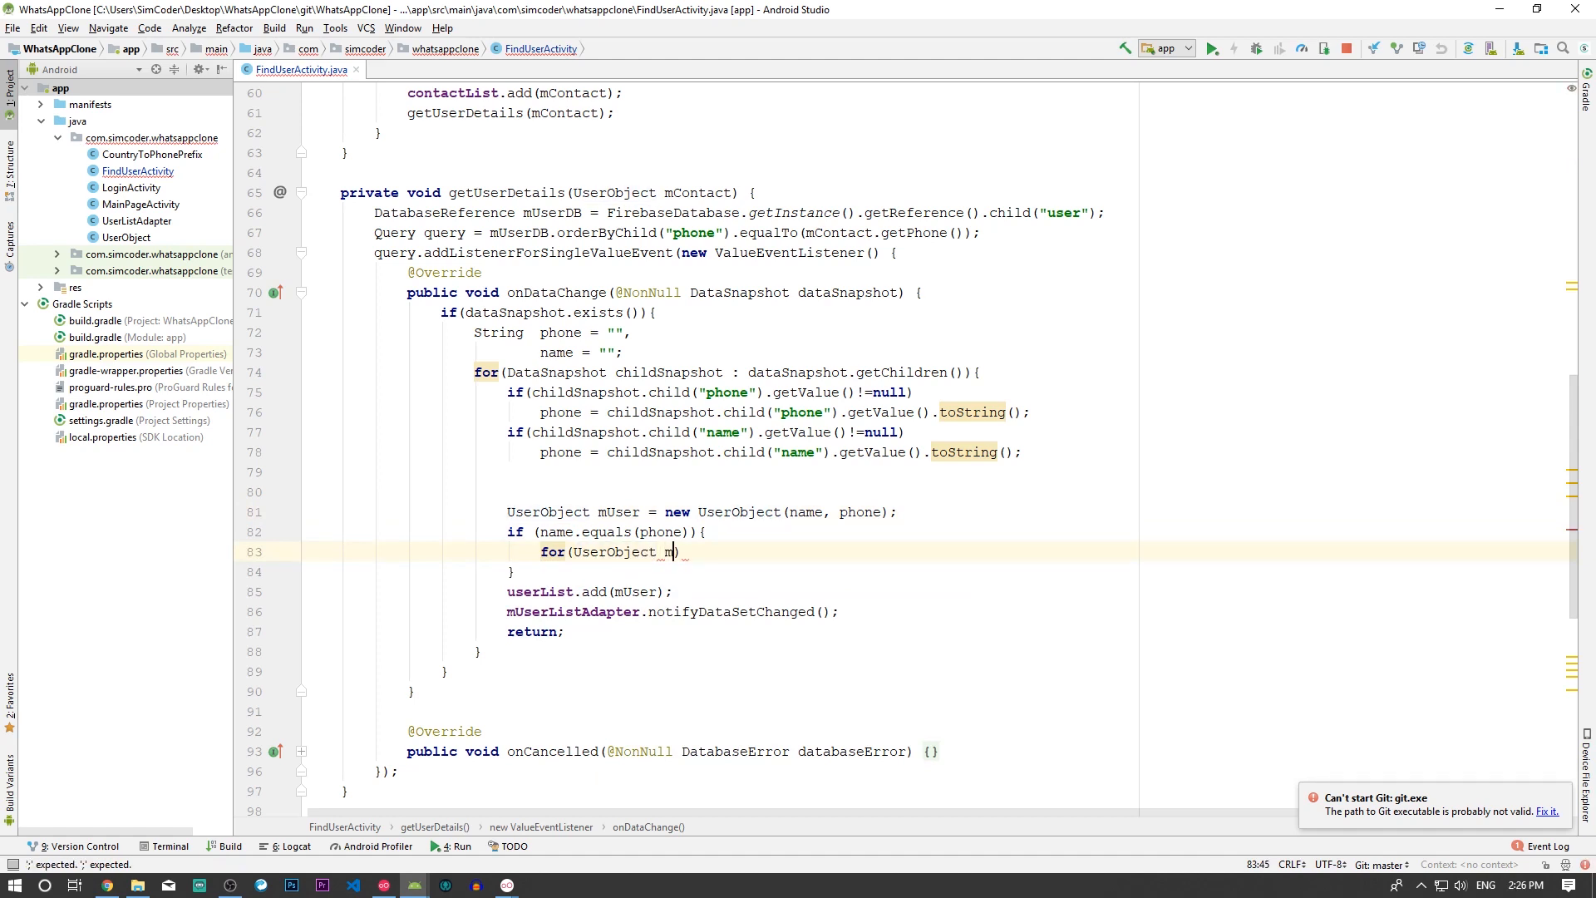
pyautogui.write('Contact')
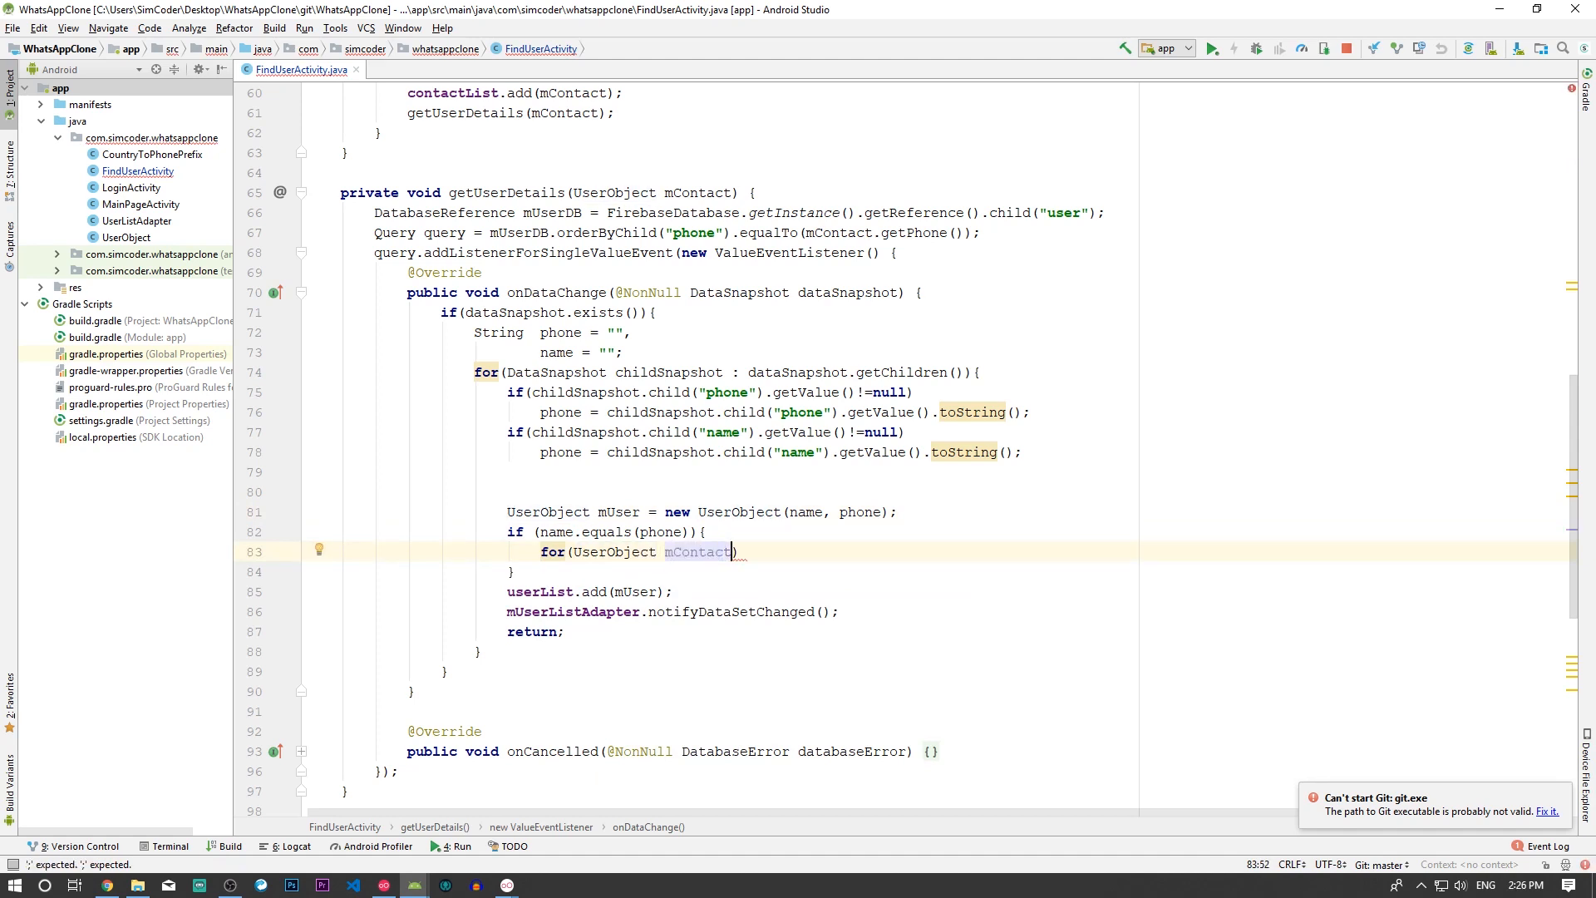
pyautogui.write('Iter')
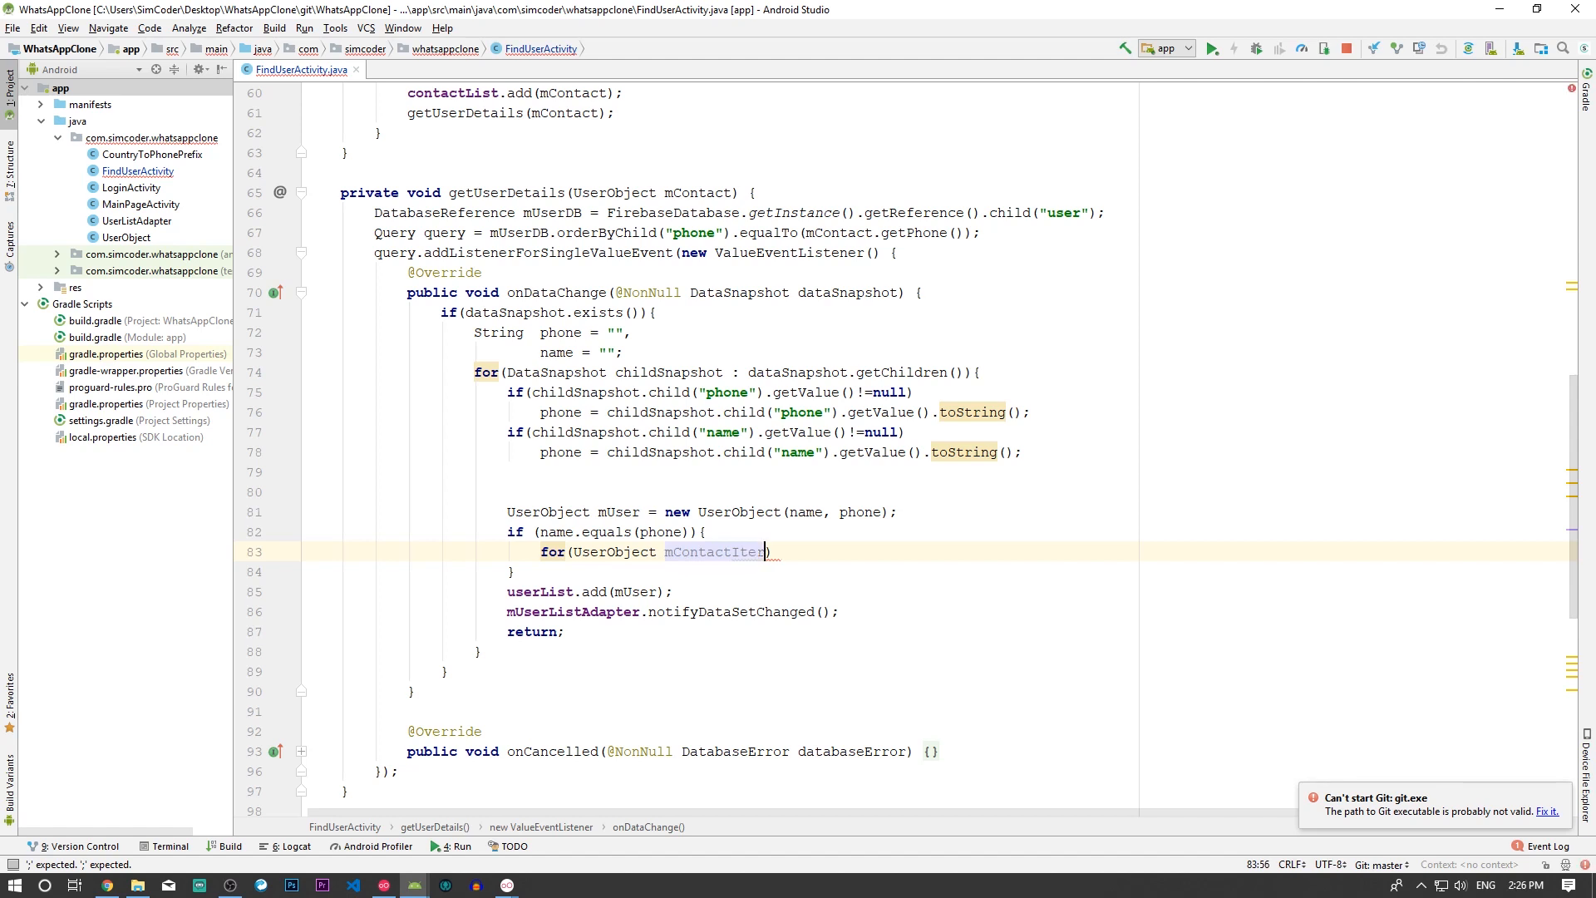
pyautogui.write('ator : co')
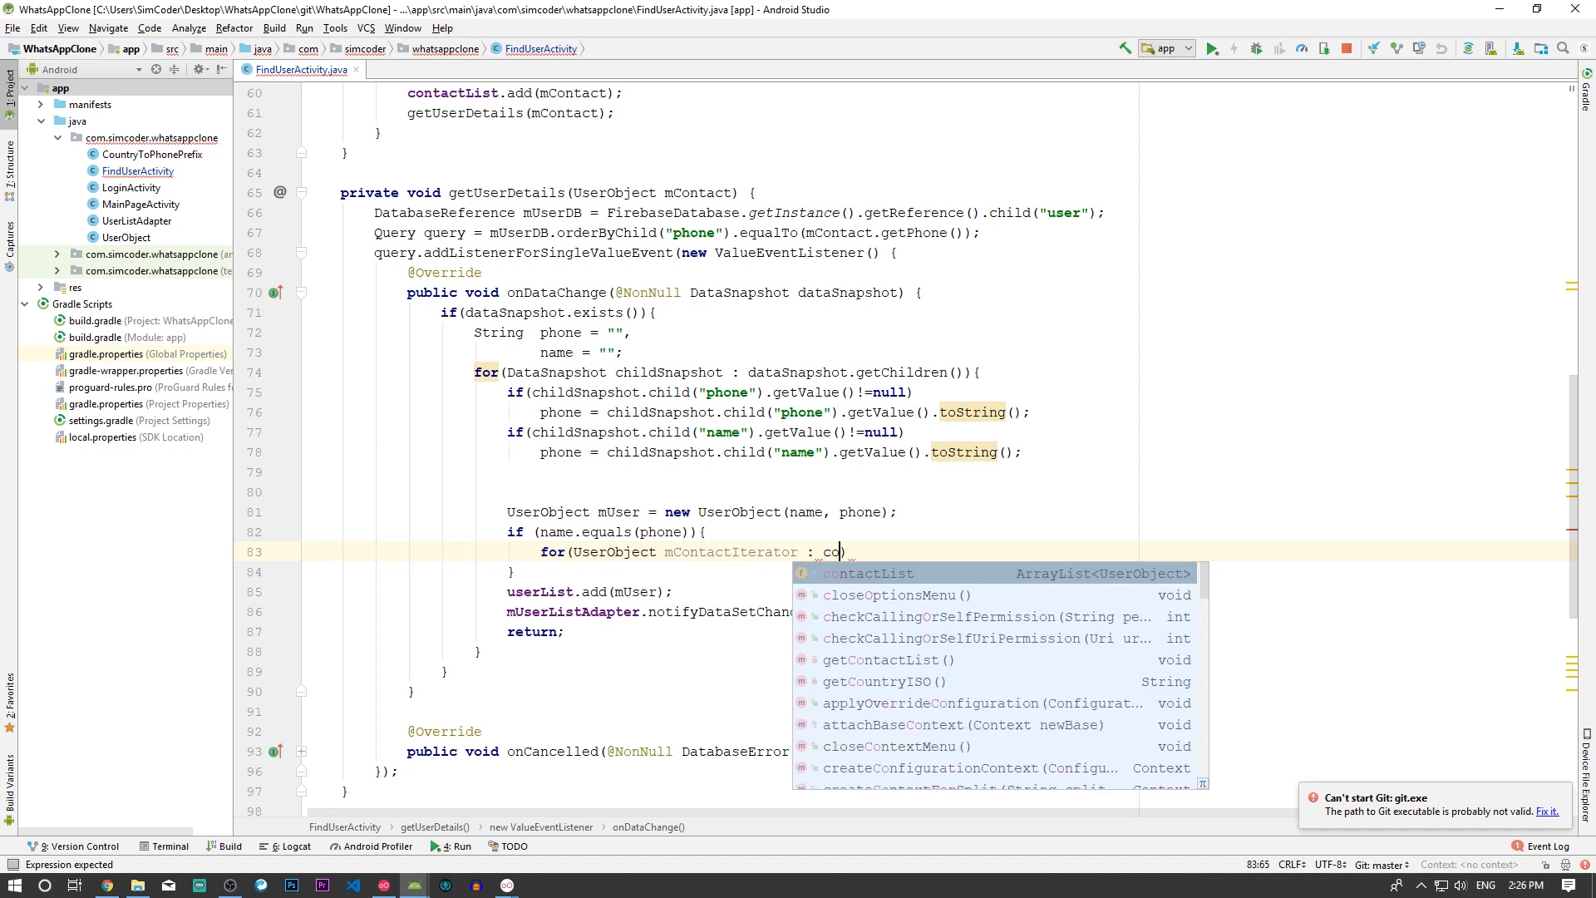
pyautogui.click(866, 573)
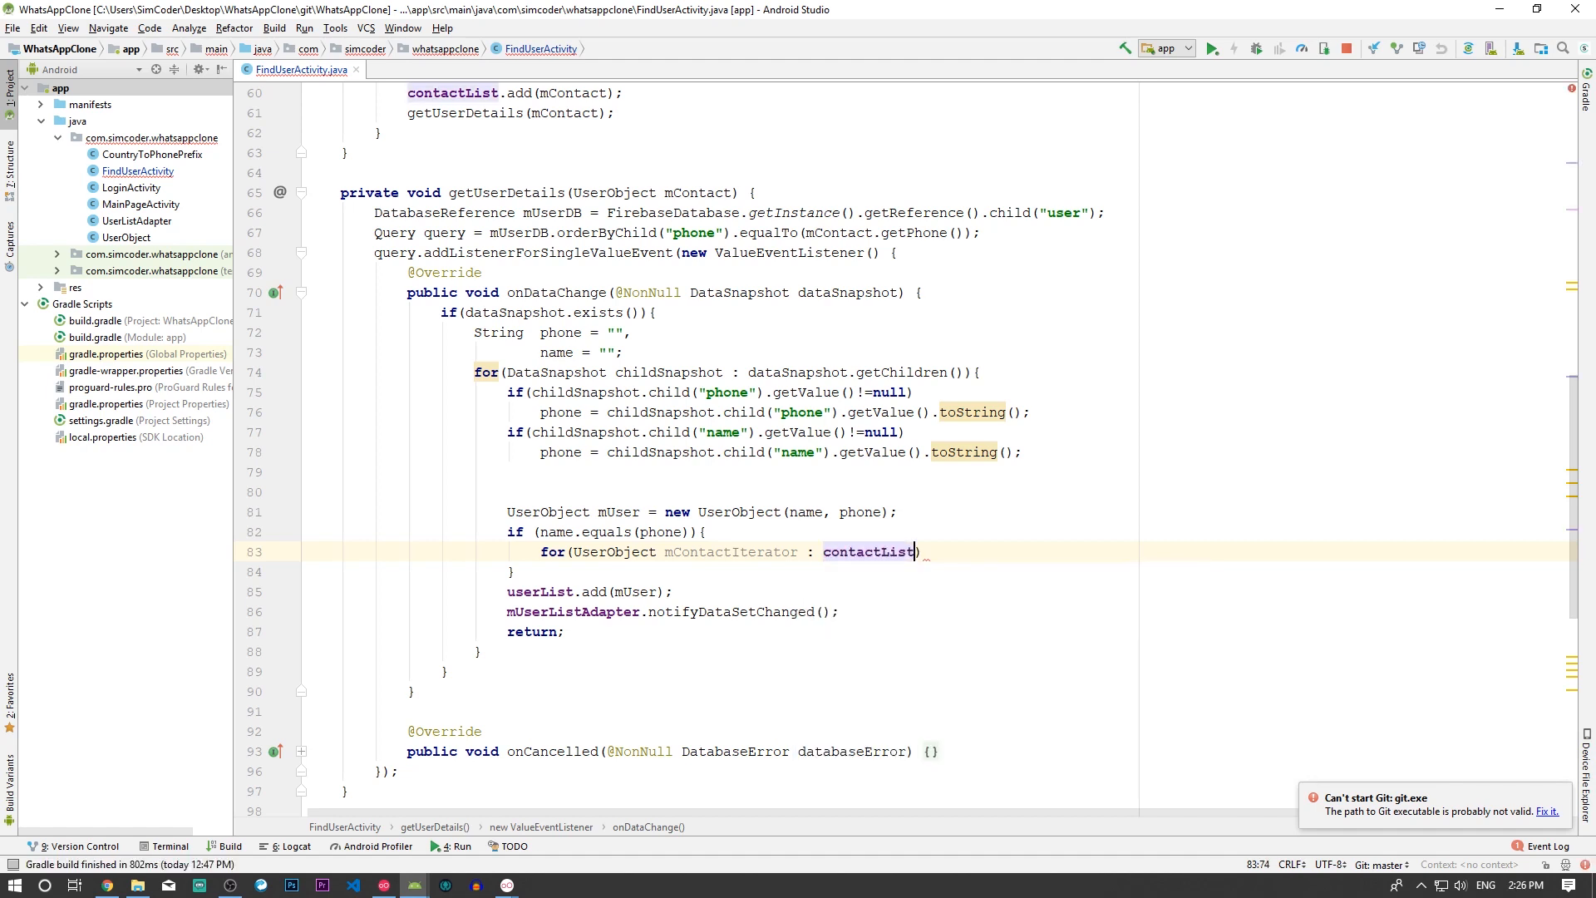
pyautogui.scroll(3)
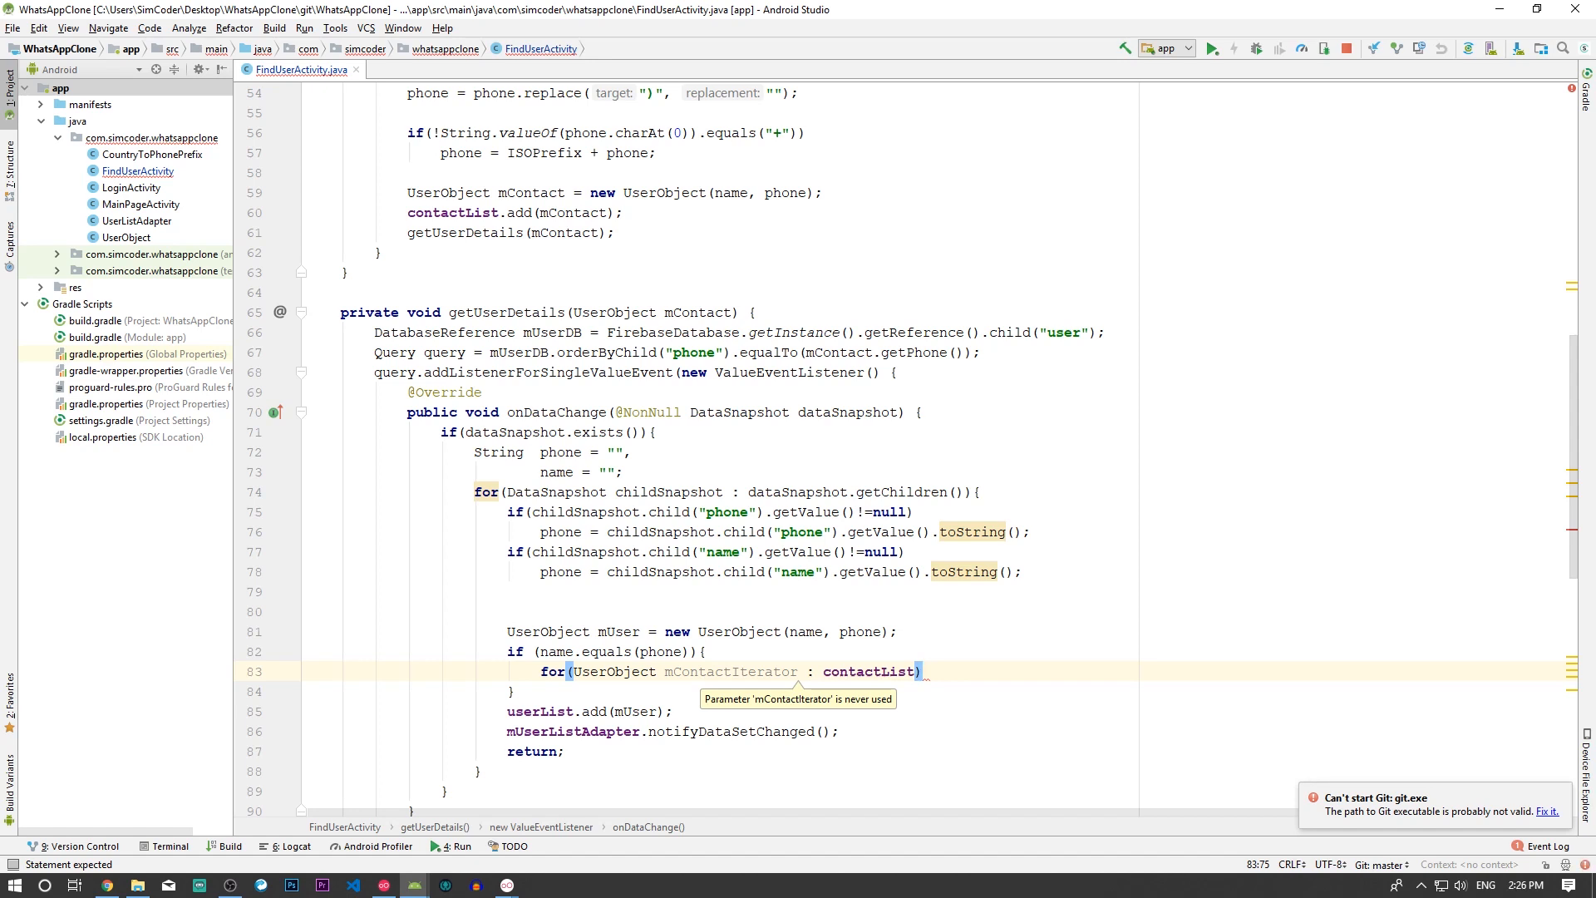
pyautogui.scroll(-3)
pyautogui.write('{')
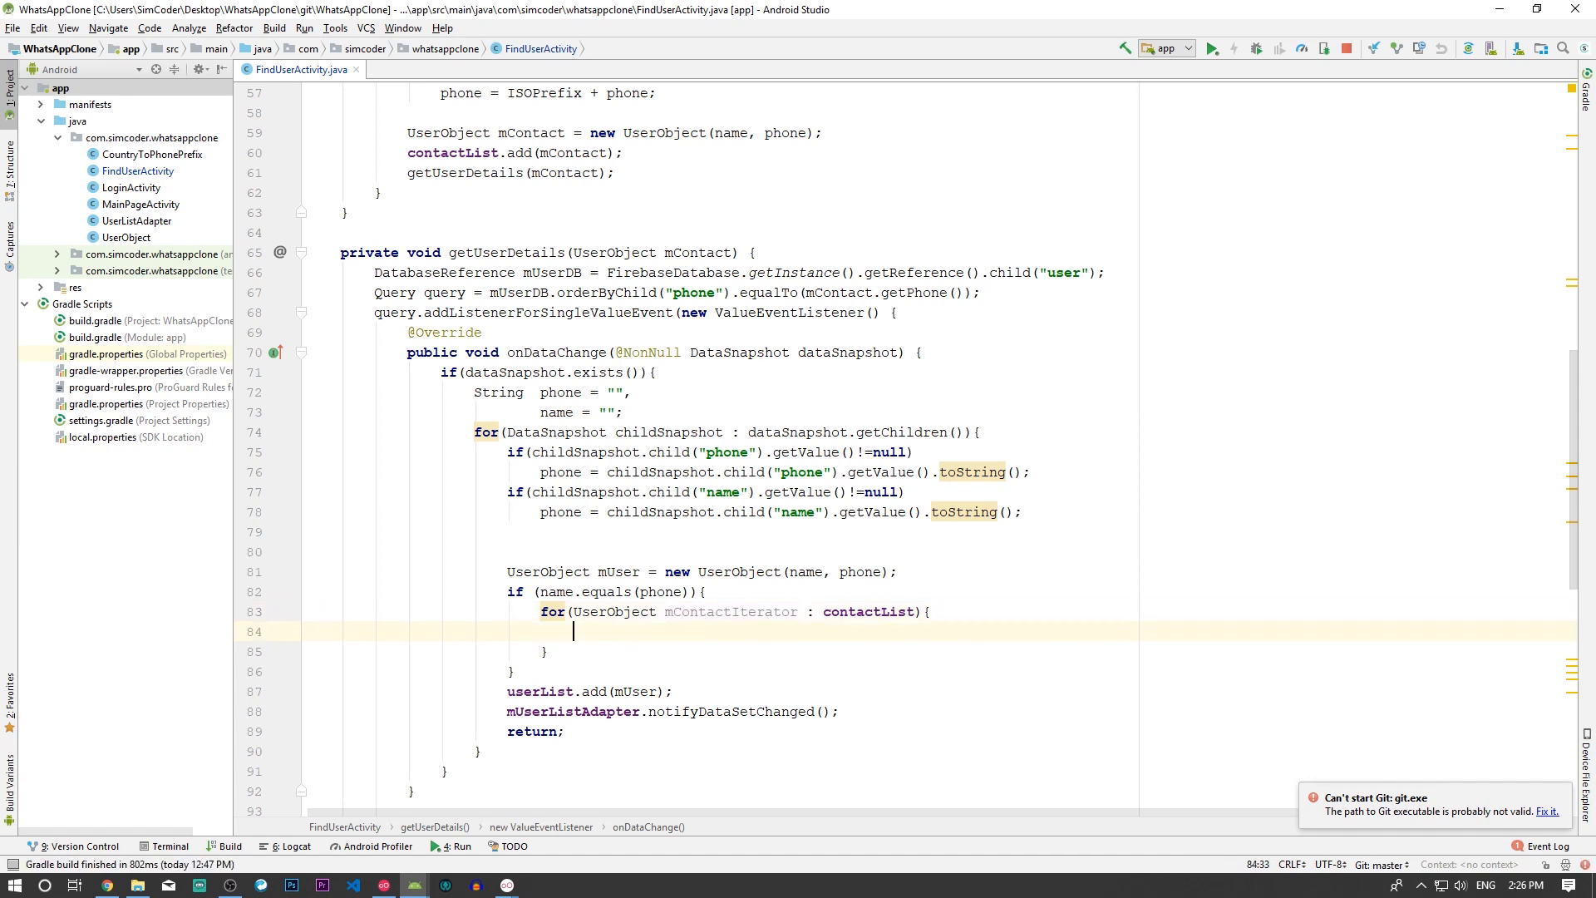
# - Add an if comparing mContactIterator.getPhone() to mUser.getPhone() inside the loop
pyautogui.write('if(')
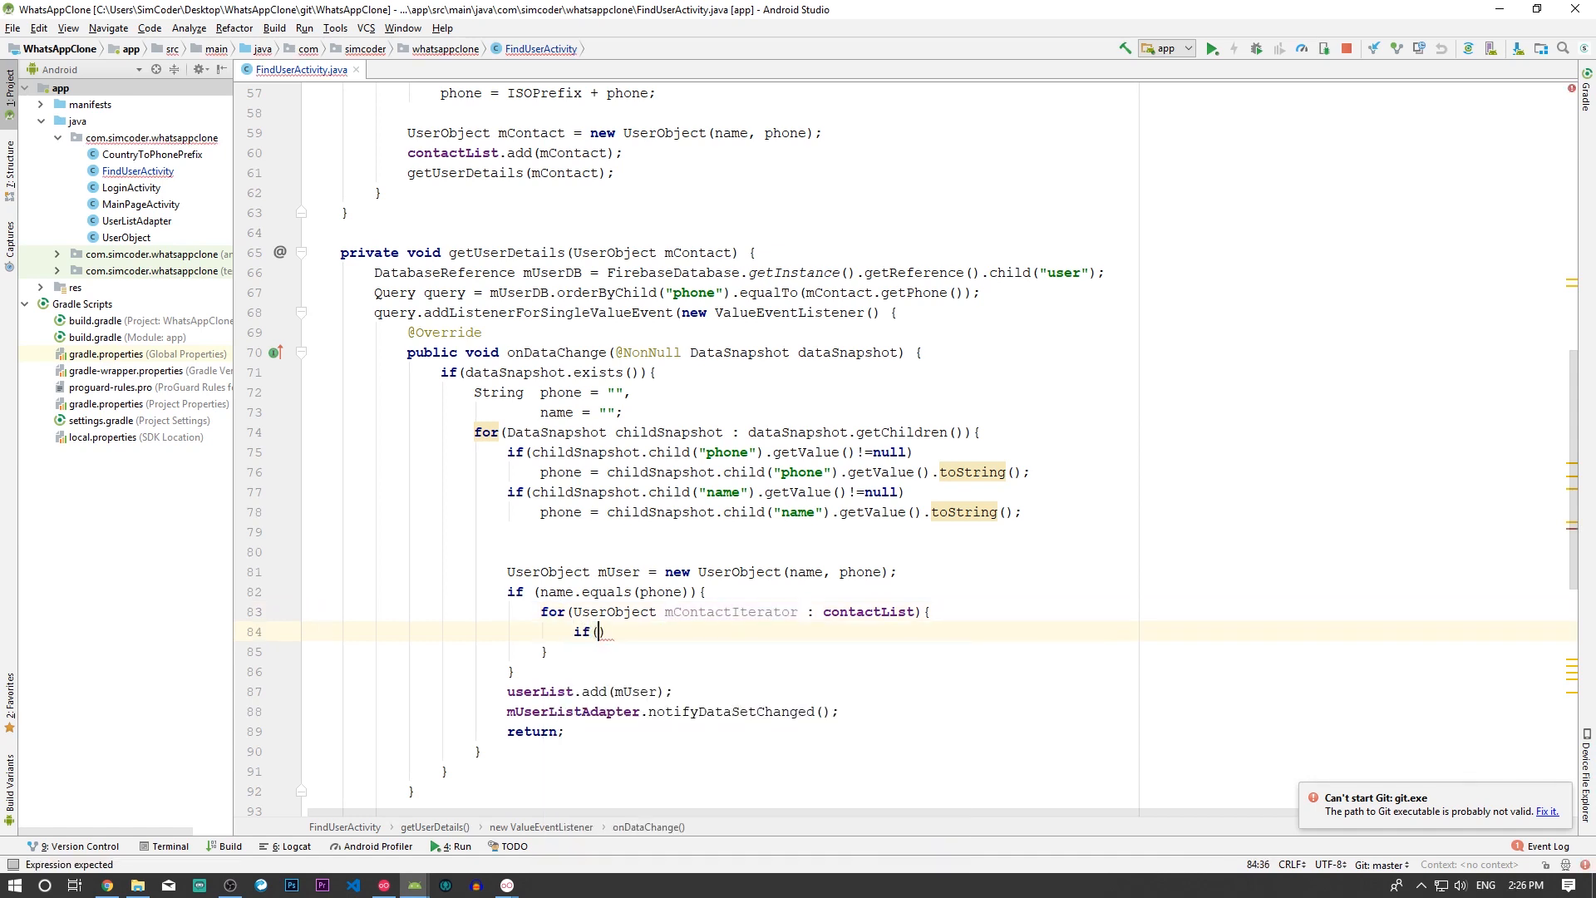
pyautogui.write('m')
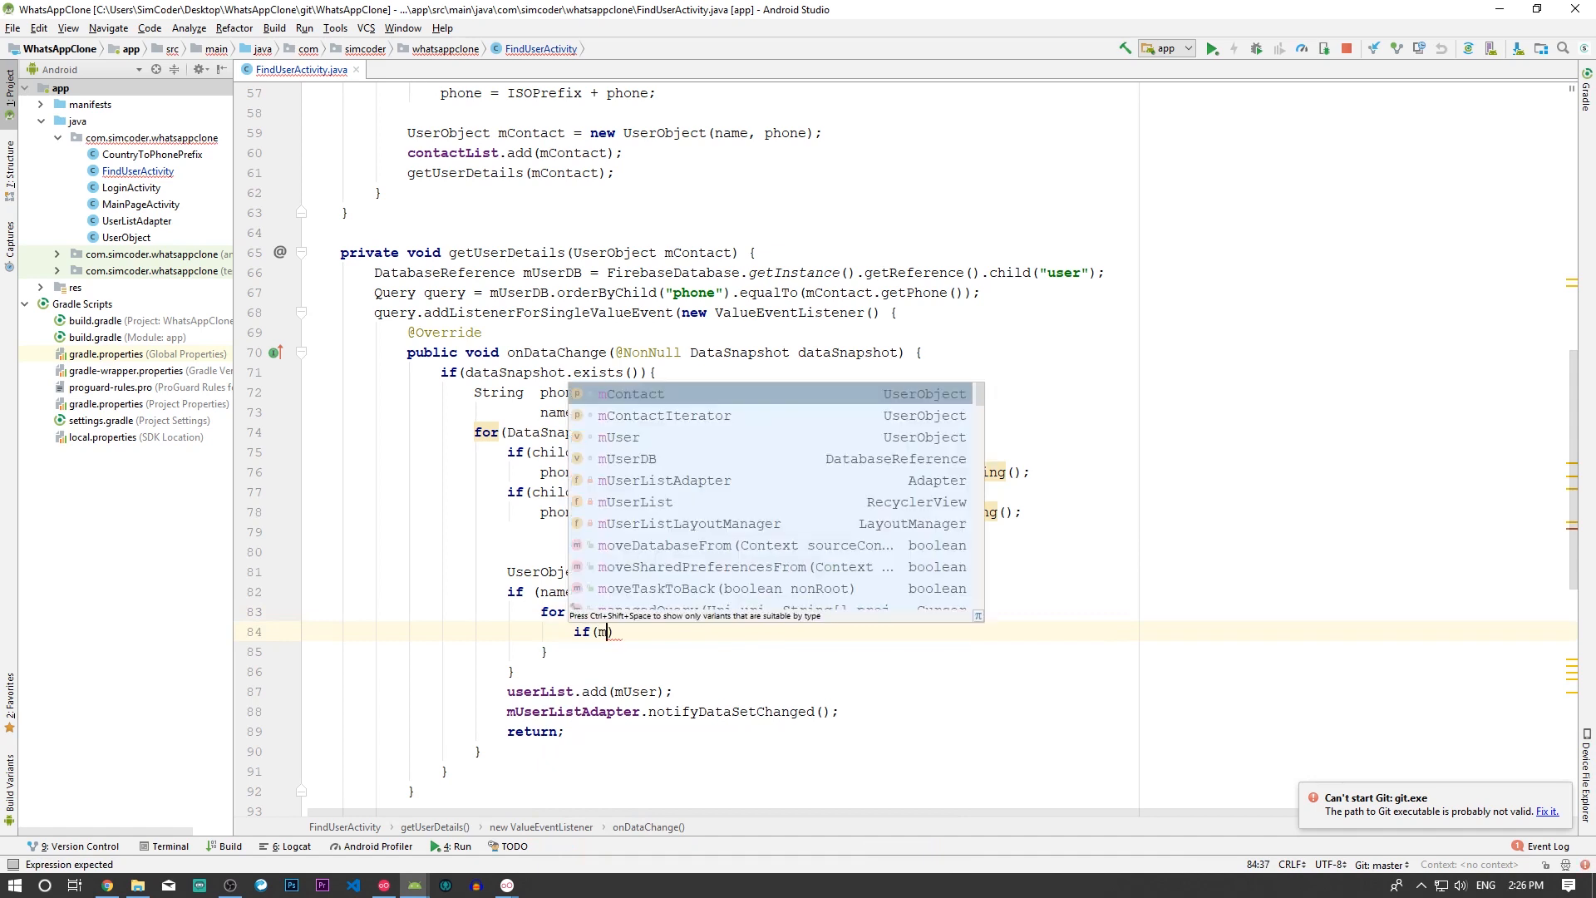
pyautogui.write('ContactIterator.getPhone(')
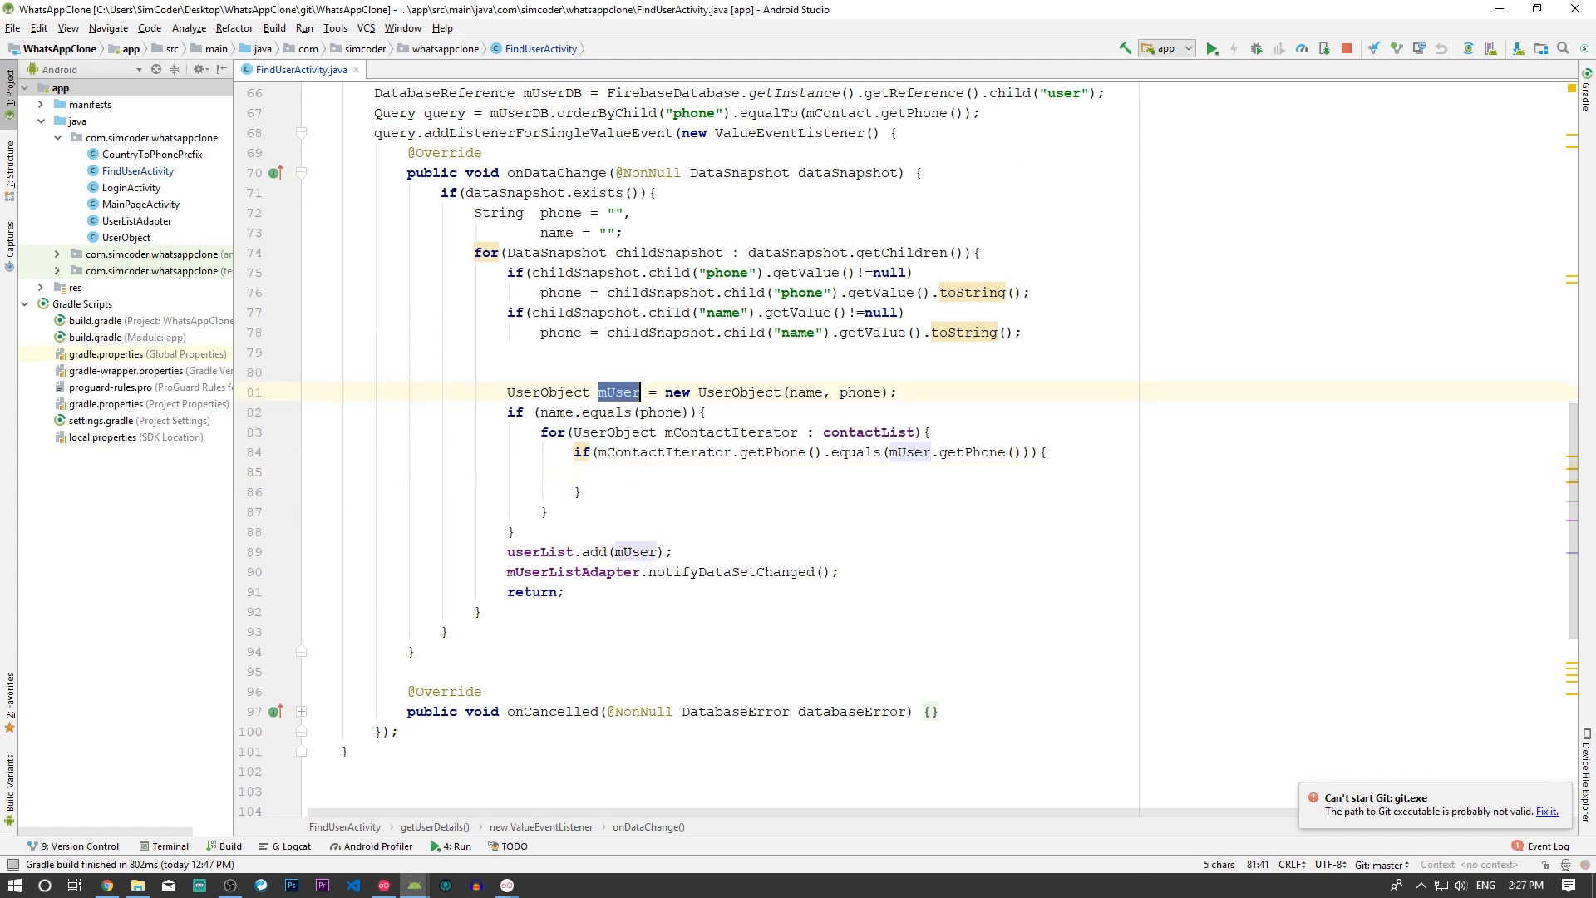
# - Add public void setName(String name) { this.name = name; } below getName in UserObject.java
pyautogui.write('mUser.')
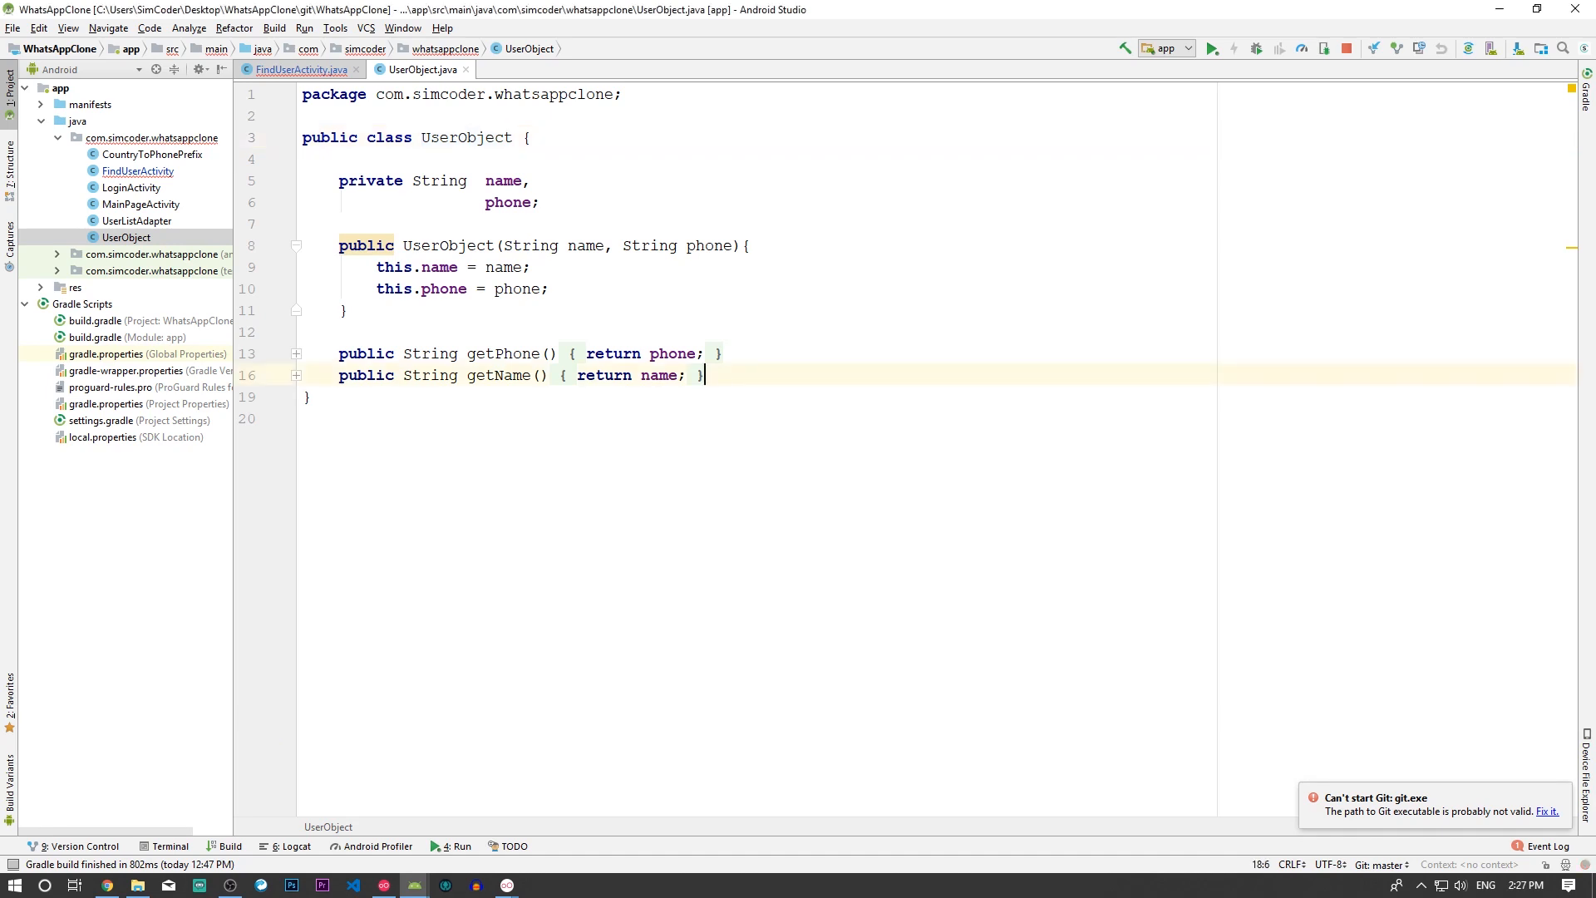
pyautogui.press('Enter')
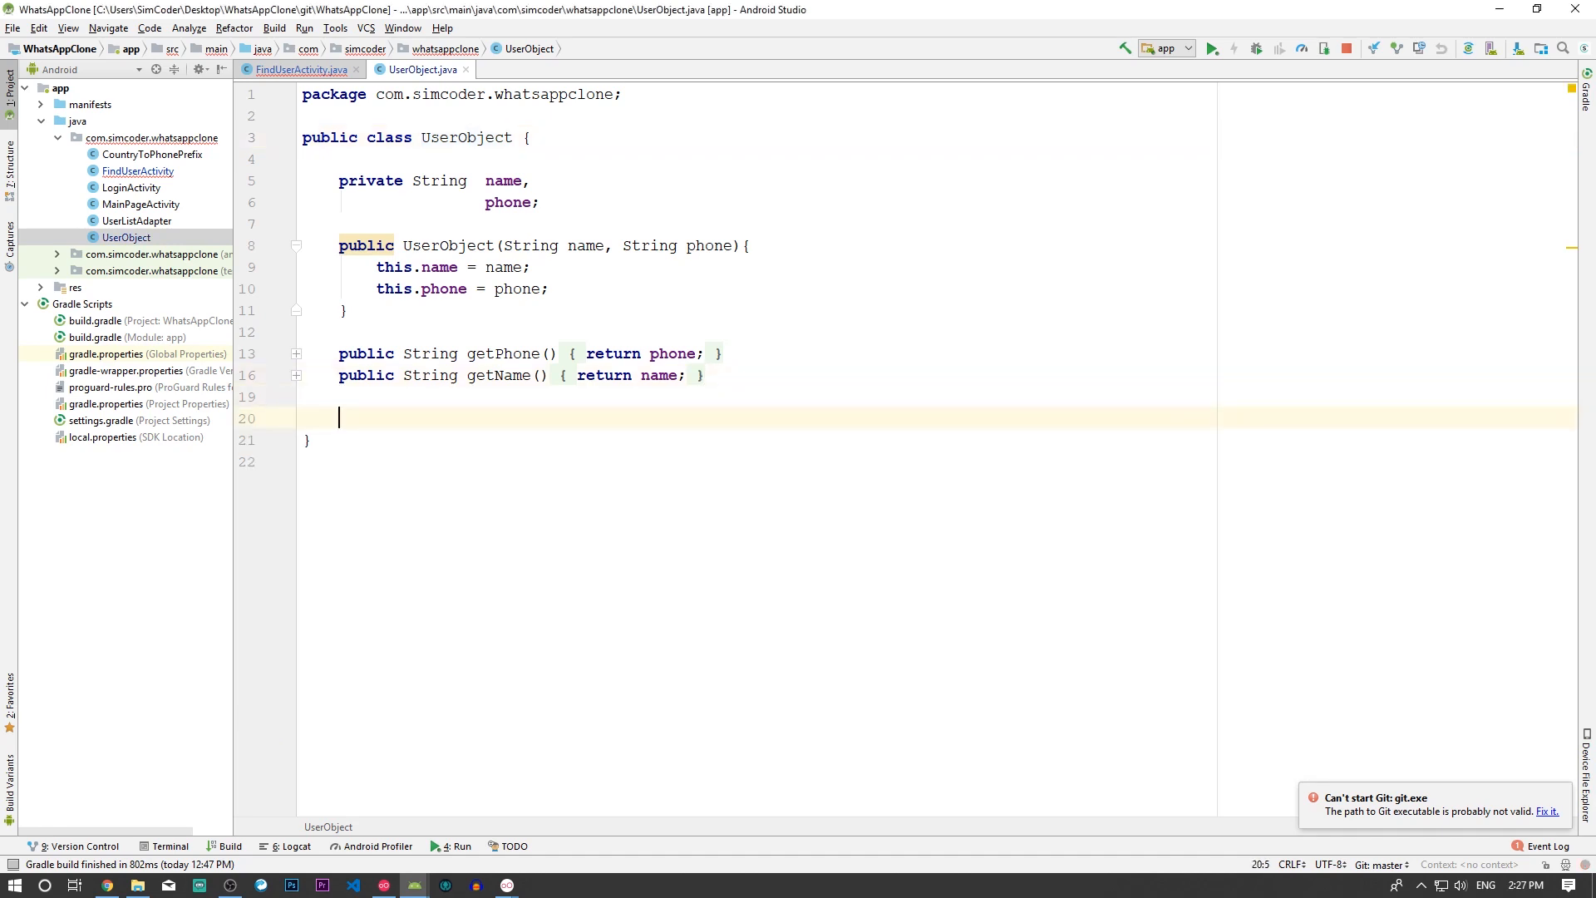
pyautogui.write('set')
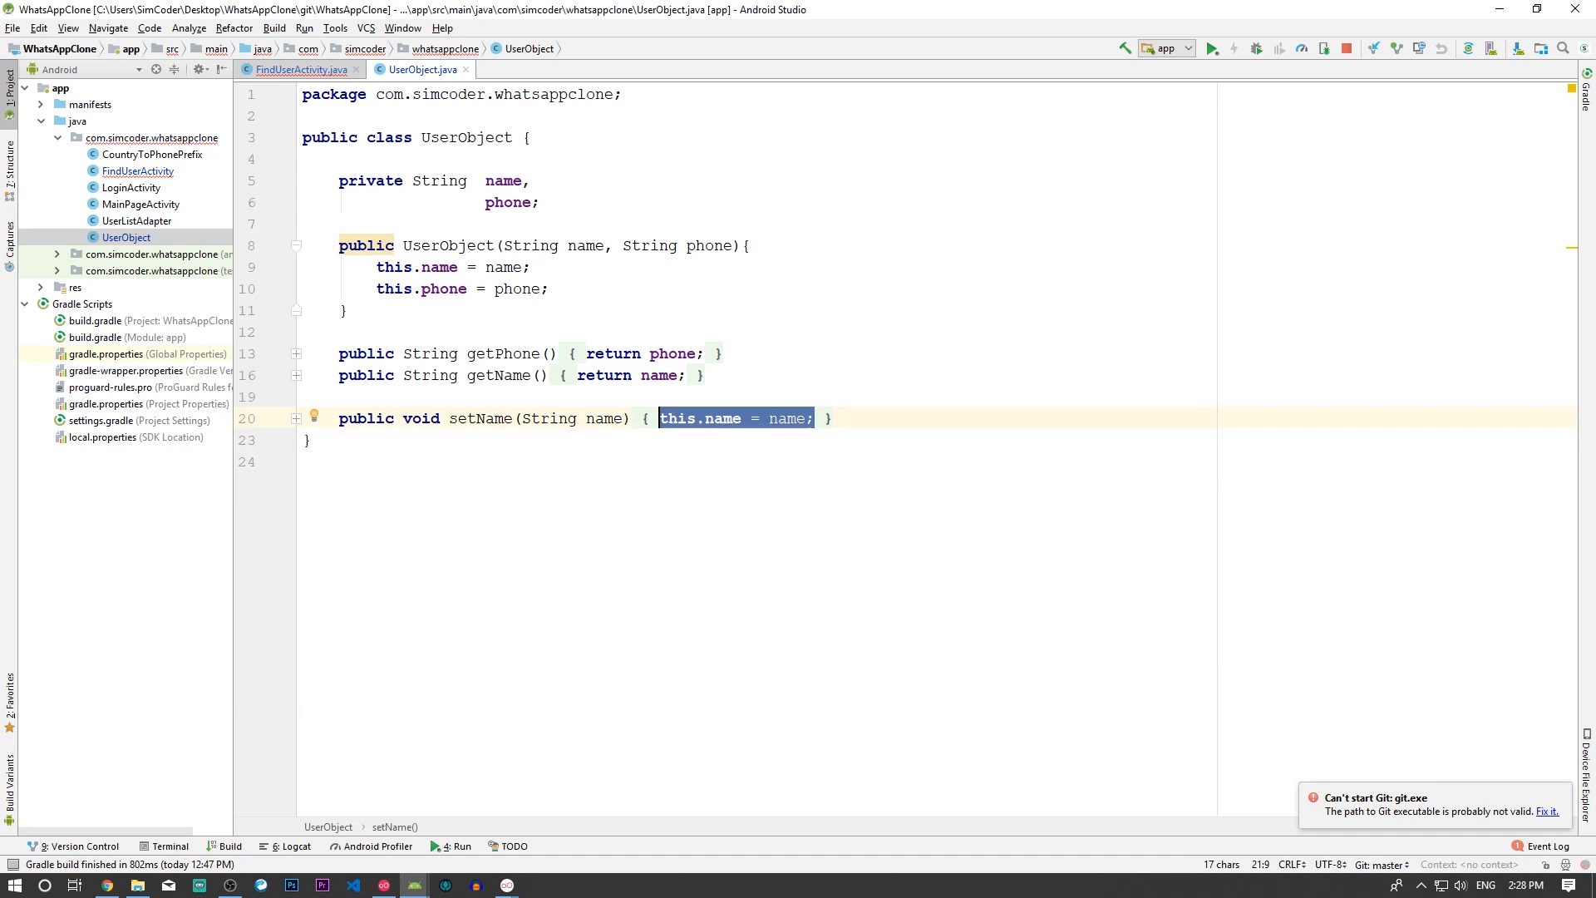
# - In FindUserActivity, call mUser.setName(mContactIterator.getName()) inside the matching-phone if block
pyautogui.click(299, 69)
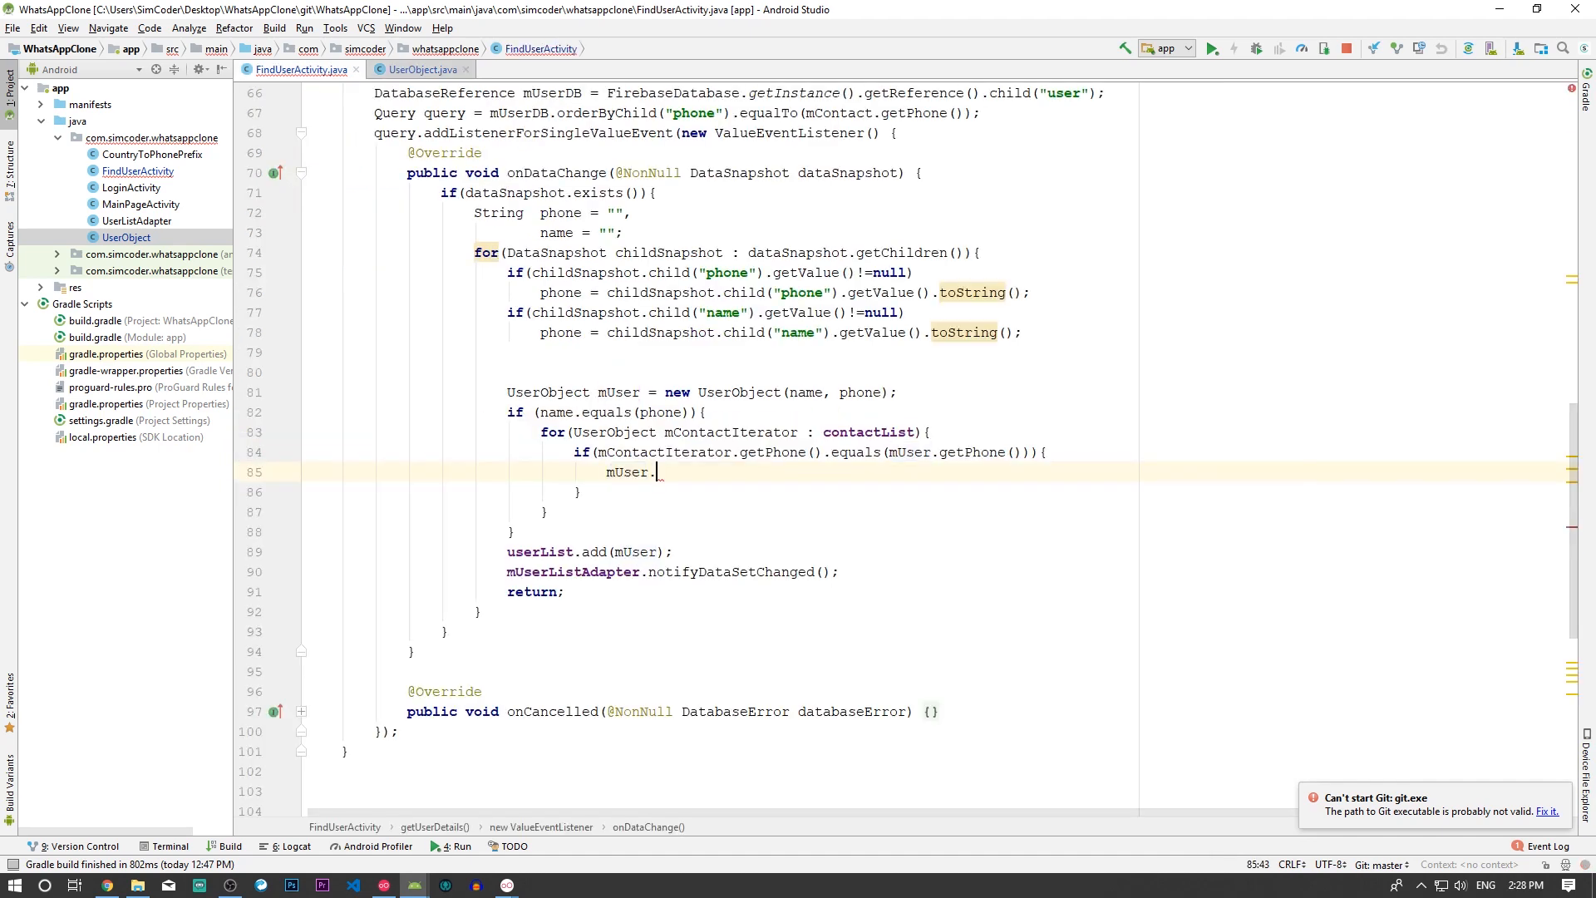
pyautogui.write('setName();')
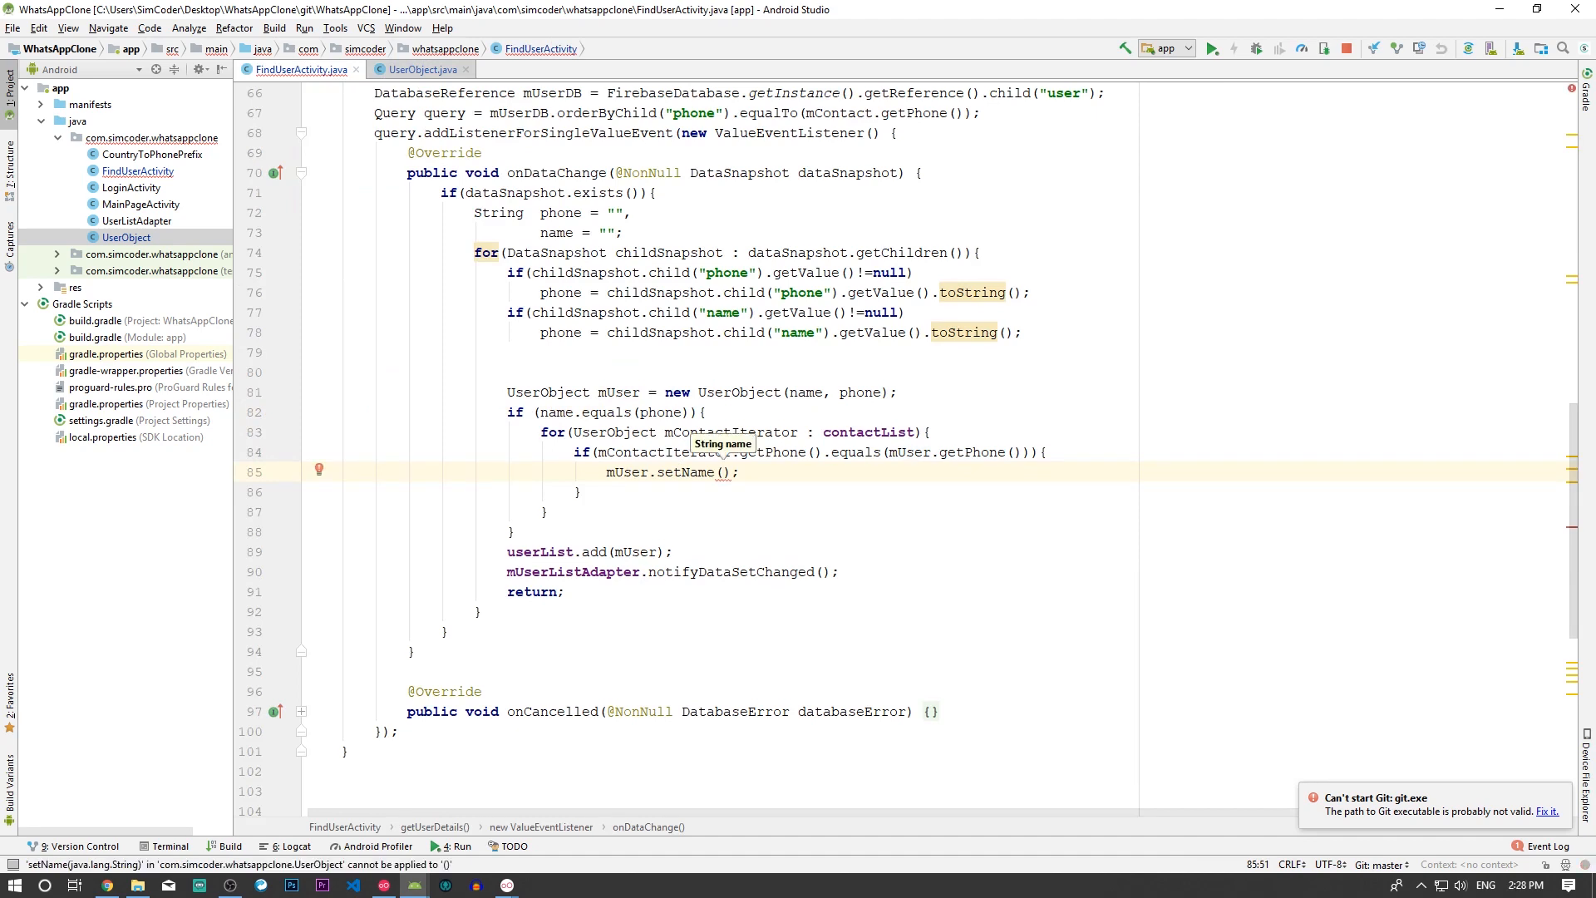
pyautogui.doubleClick(663, 452)
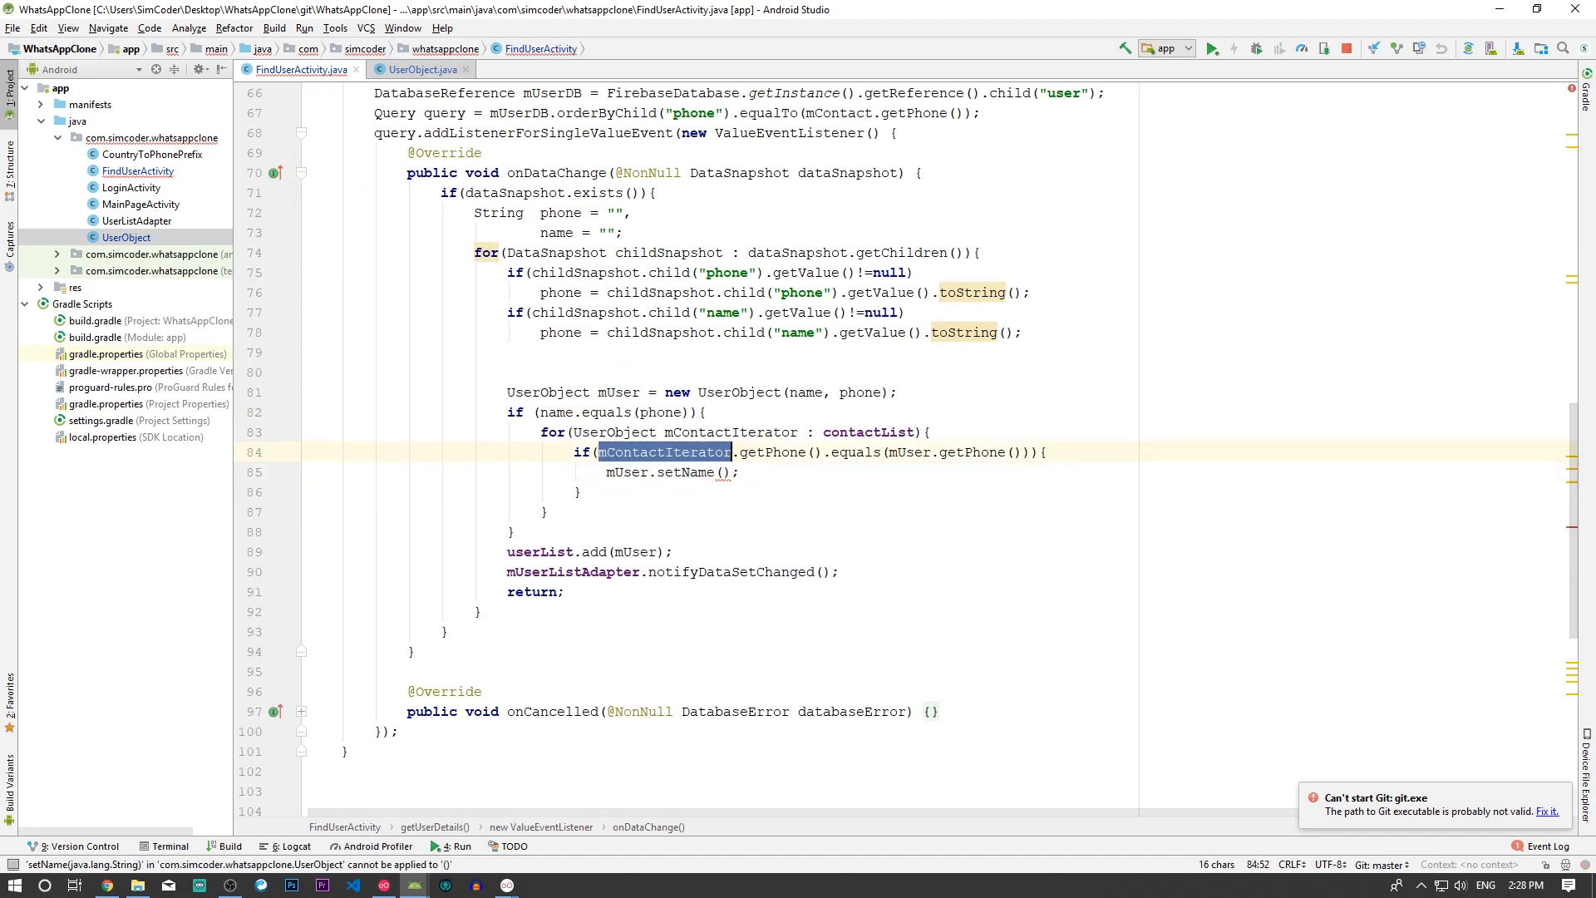
pyautogui.write('mContactIterator')
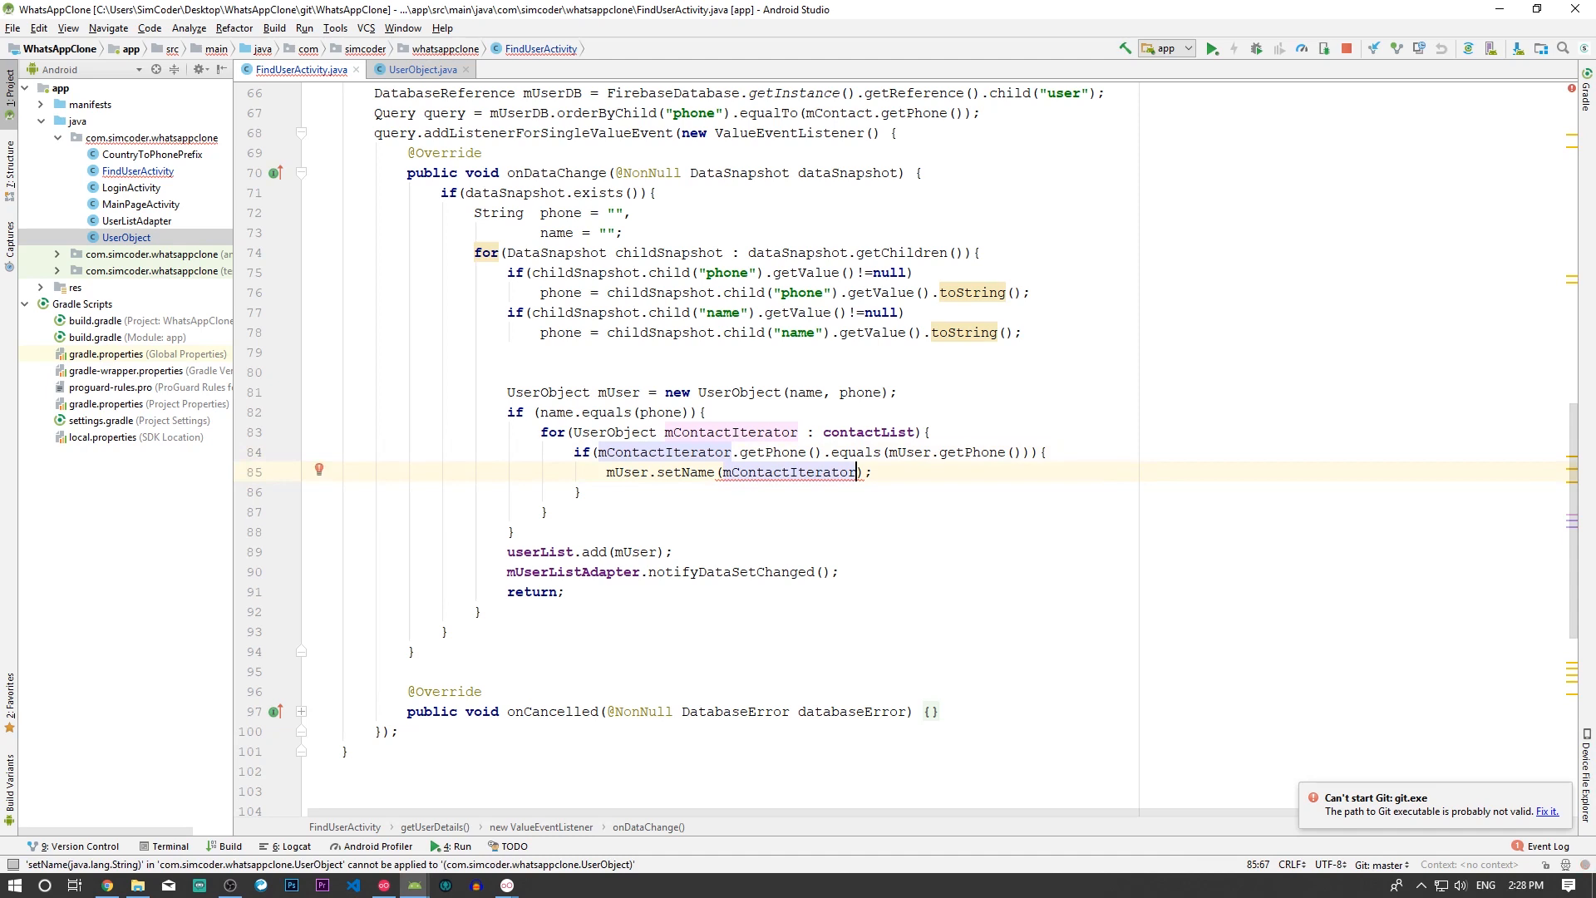
pyautogui.write('.getName()')
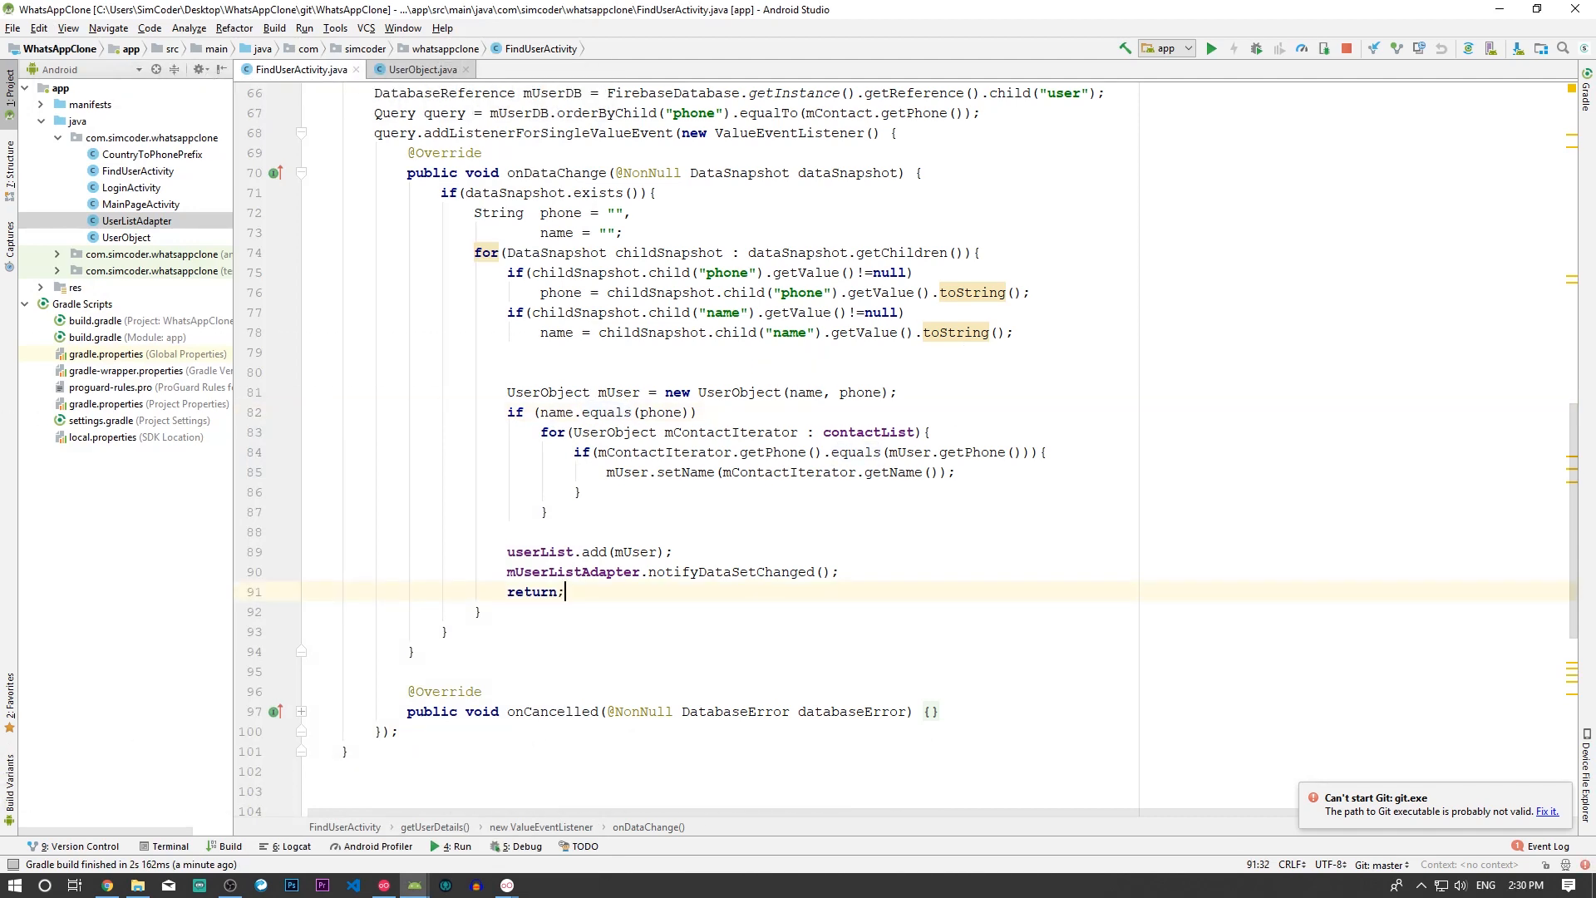
# - Change line 78's snapshot assignment to store the value in name instead of phone
pyautogui.click(545, 332)
pyautogui.write('pho')
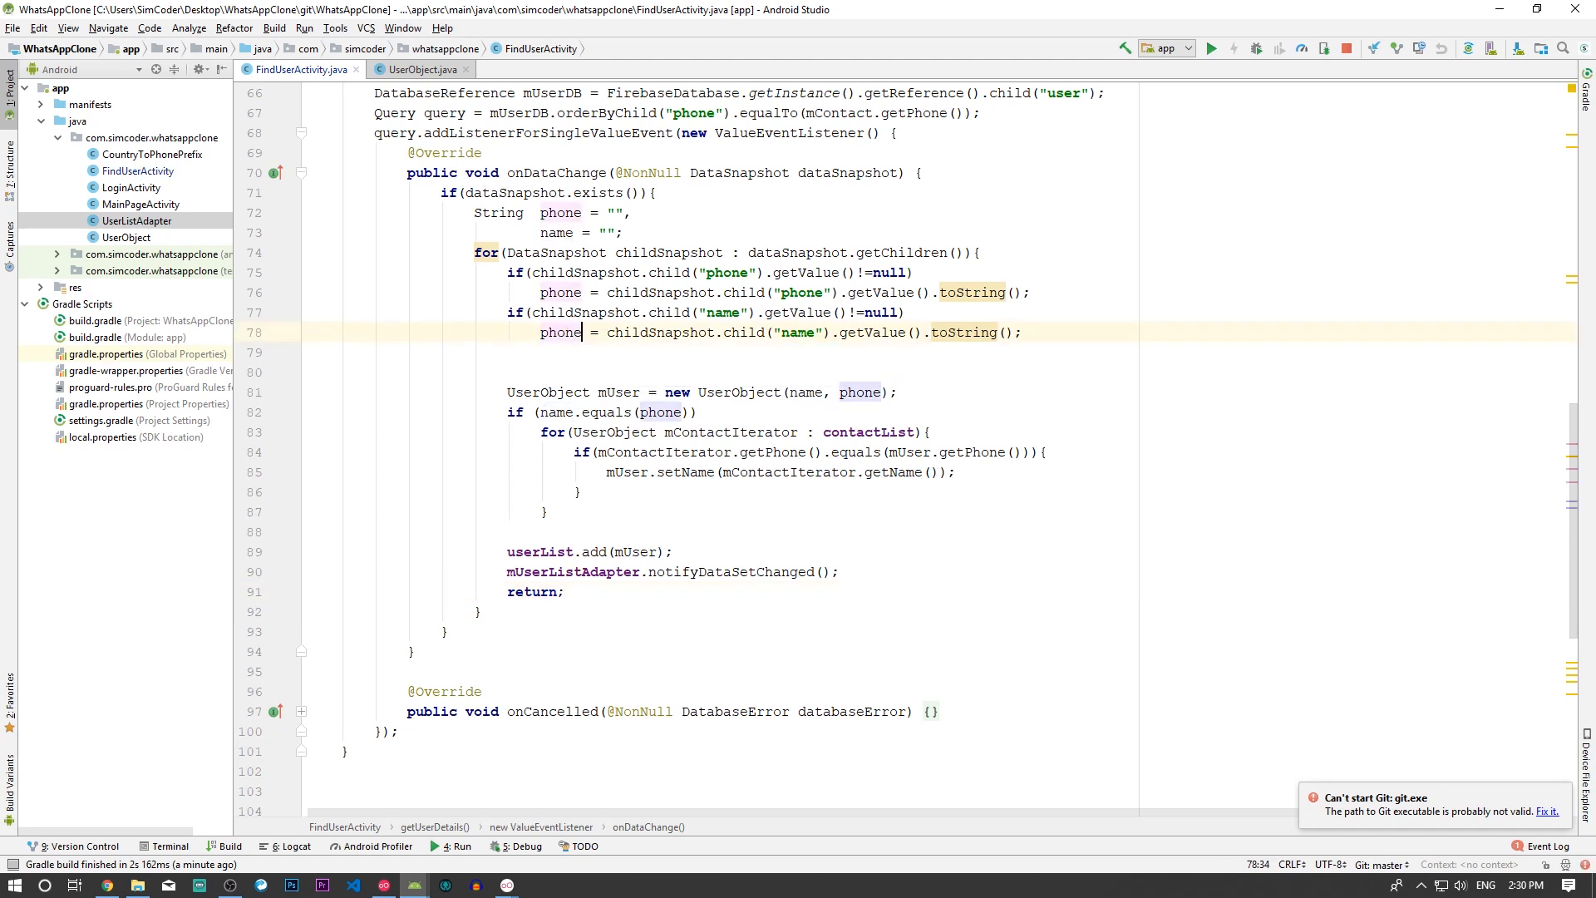
pyautogui.write('nam')
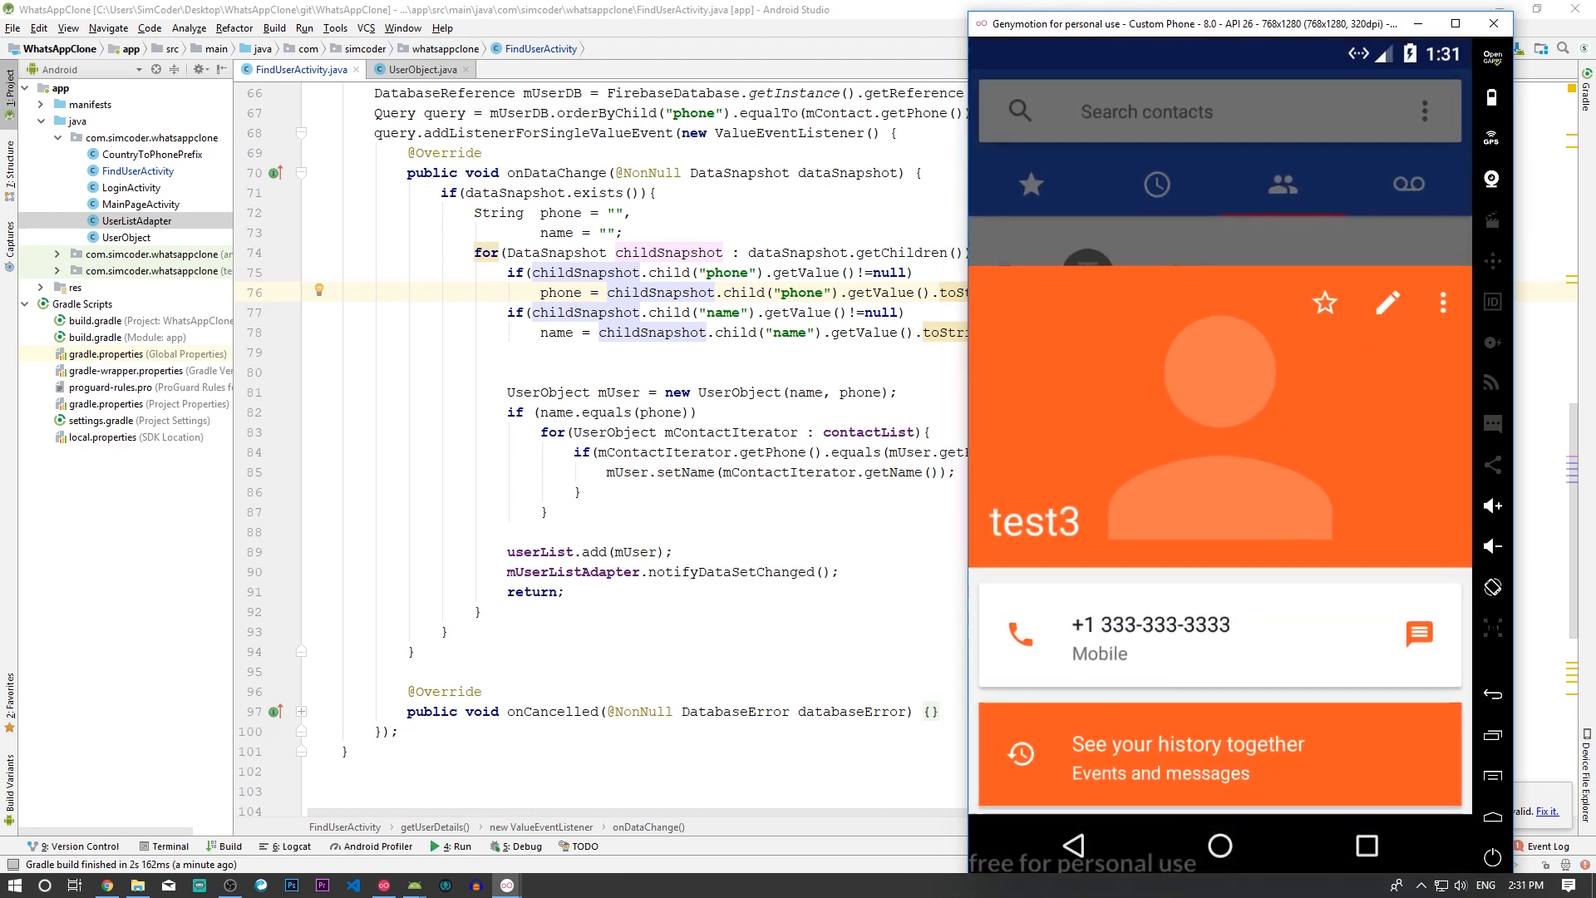
# - Go back from the test3 contact to the emulator's Contacts list
pyautogui.click(1095, 845)
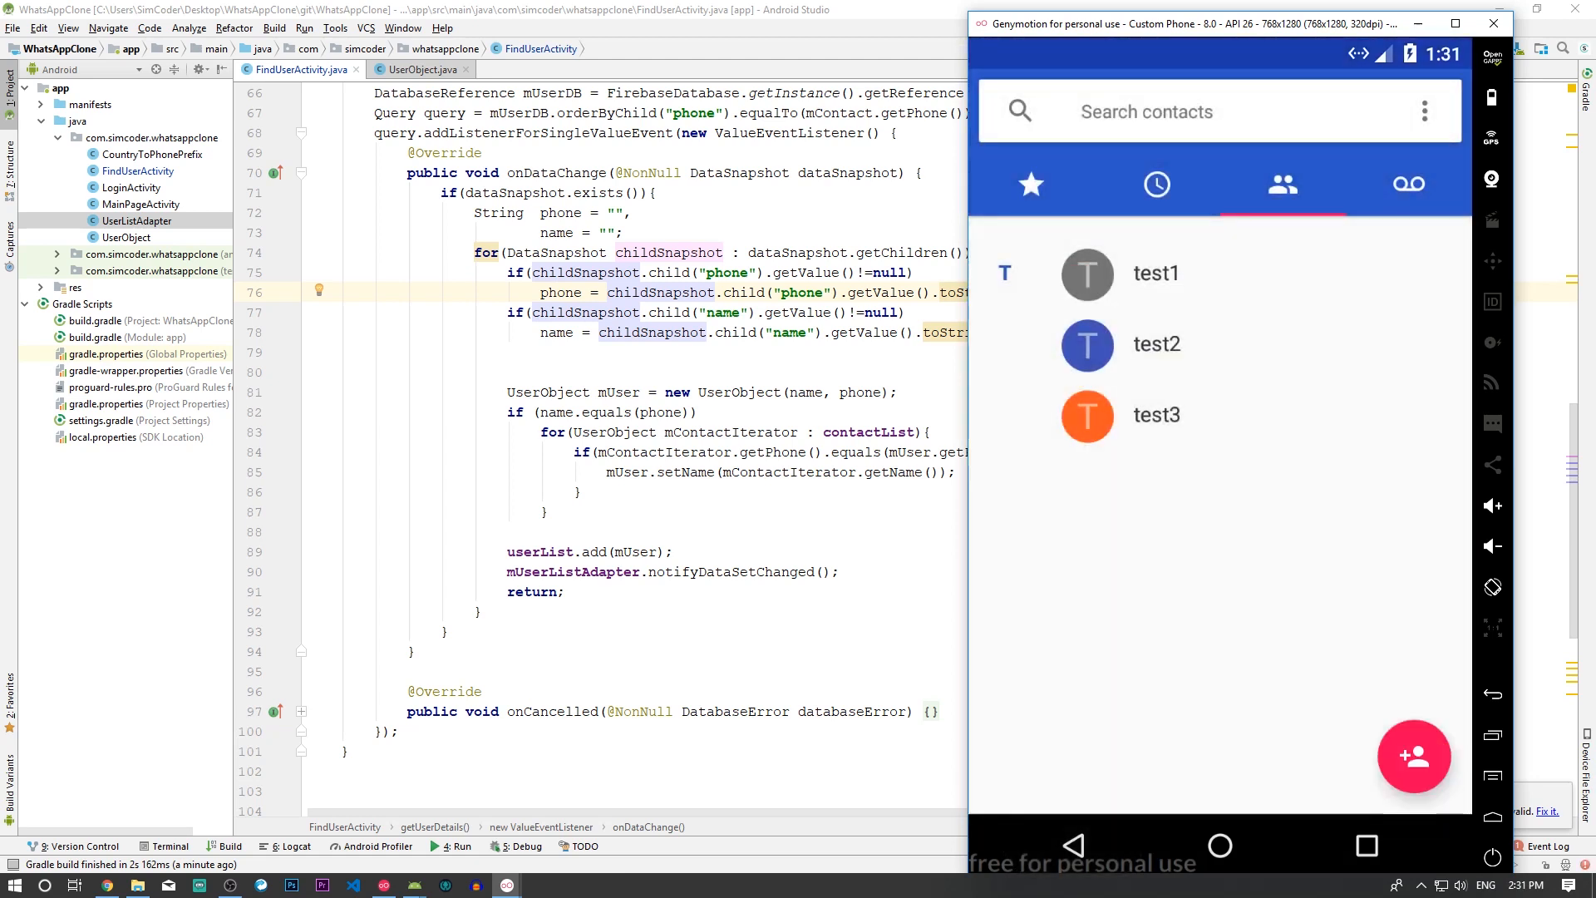